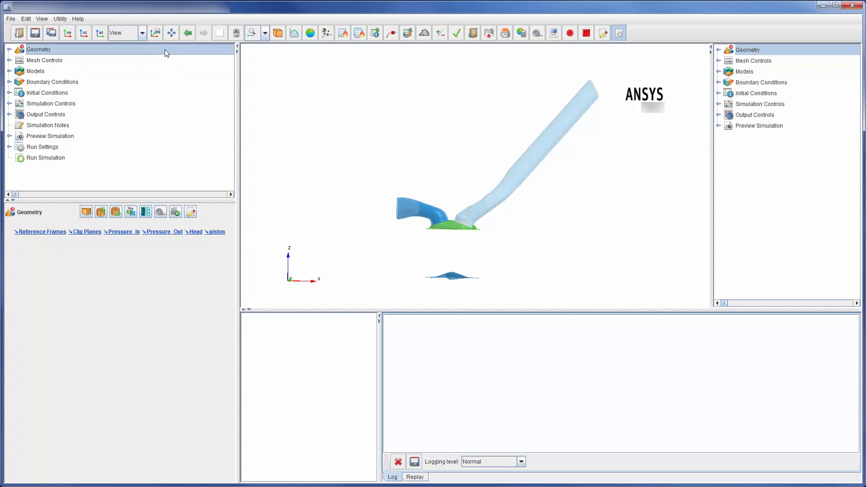
Show the Nominal run on the Run Simulation panel and toggle the Exhaust surfaces off and on.
click(45, 157)
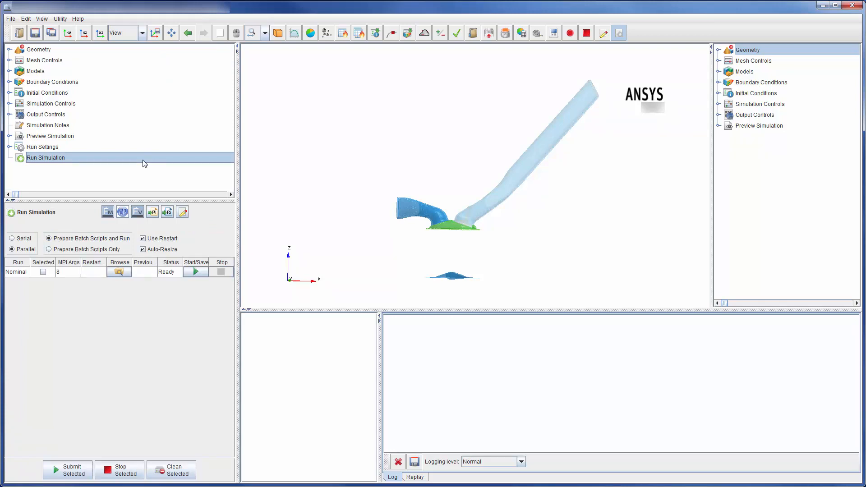
mouse_move(747, 178)
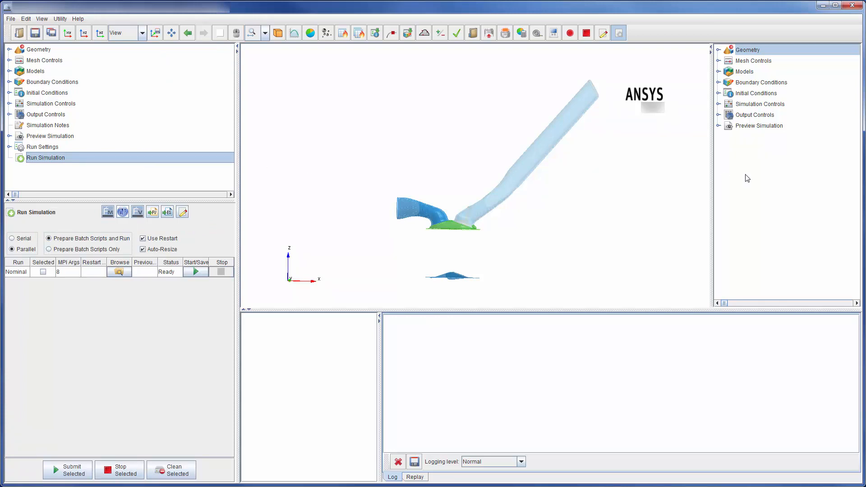
click(719, 82)
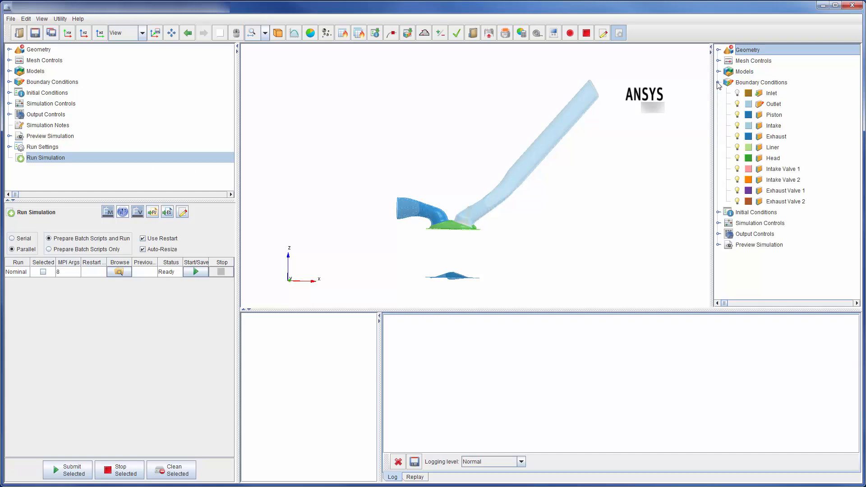
click(771, 125)
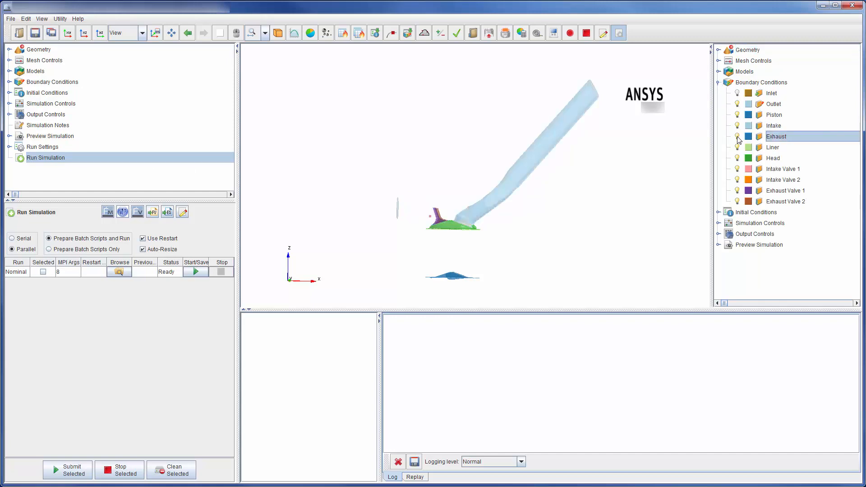
click(721, 82)
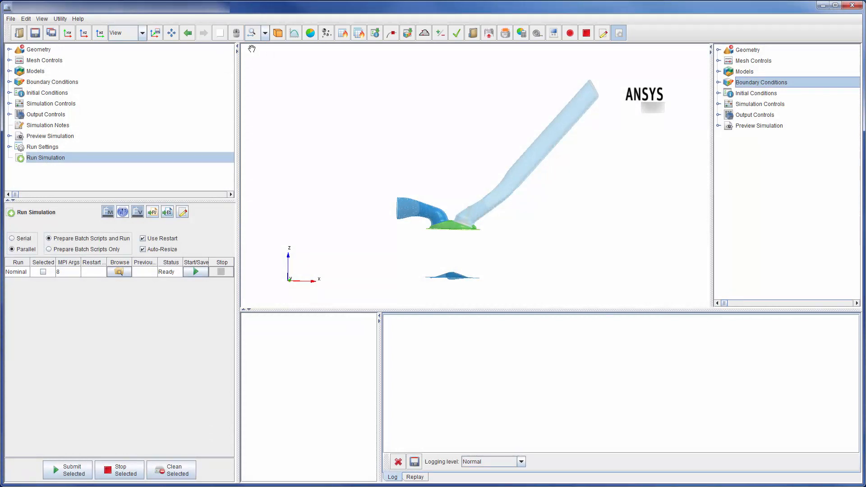
List the Geometry surfaces, then start an STL surface import and cancel it.
click(39, 49)
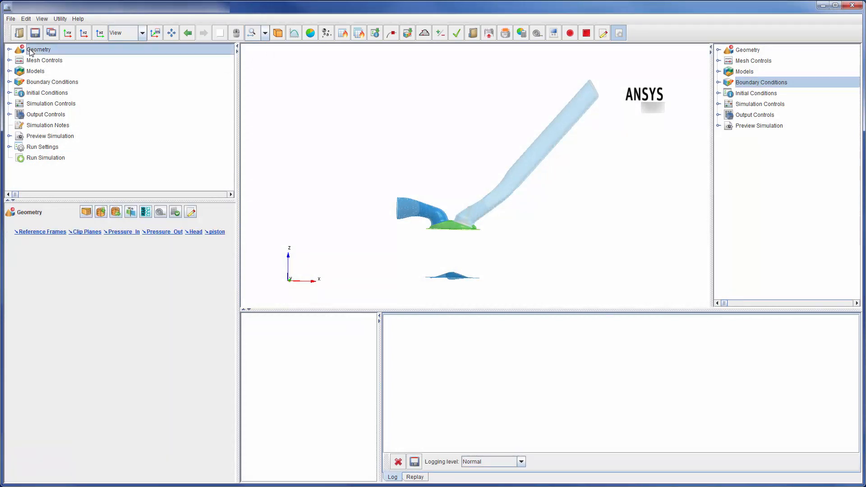
click(10, 49)
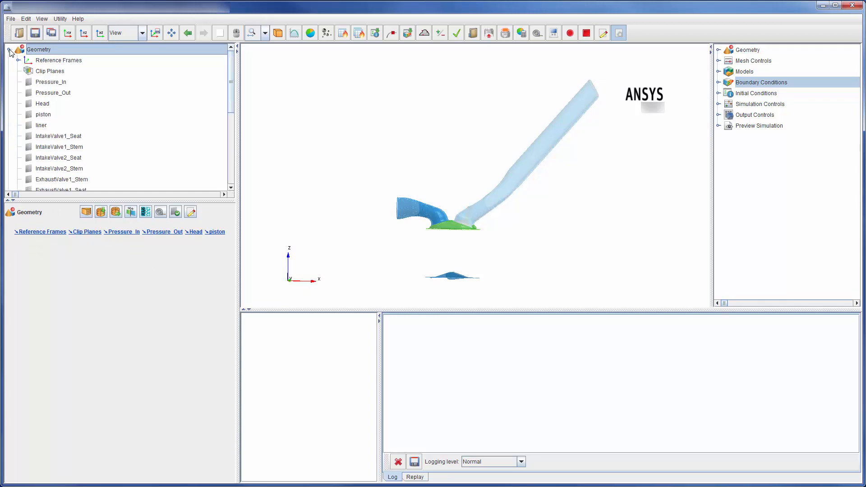
mouse_move(54, 110)
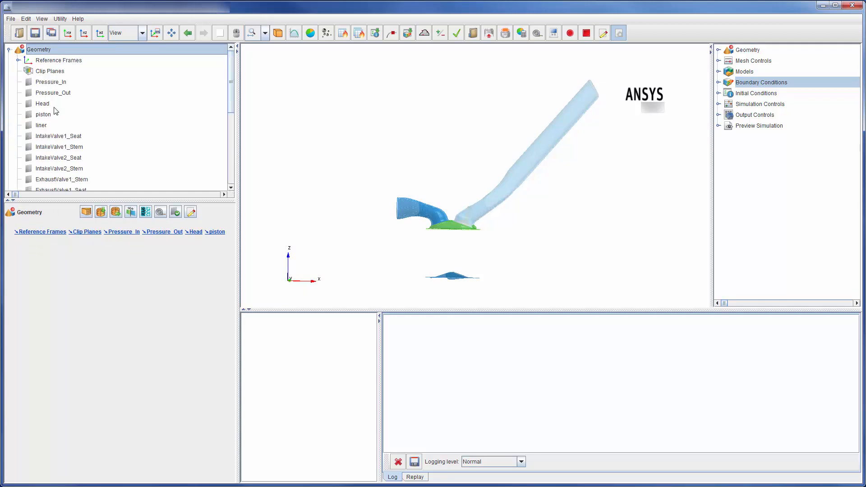
mouse_move(93, 221)
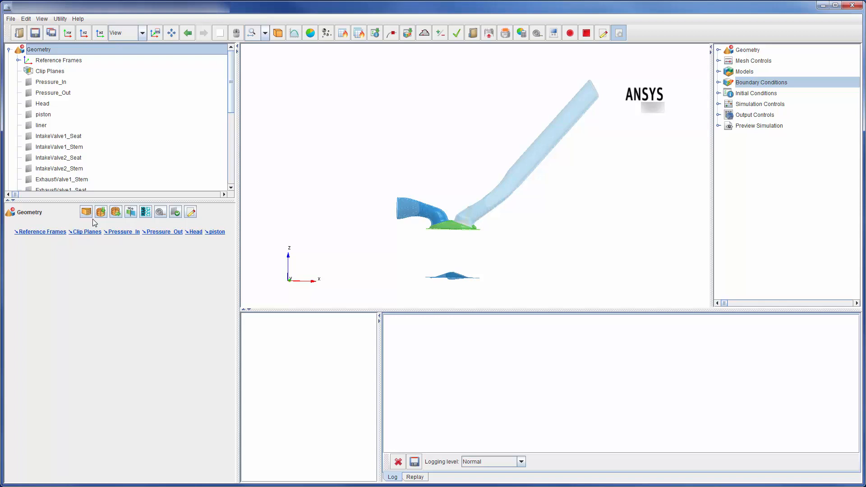
click(86, 212)
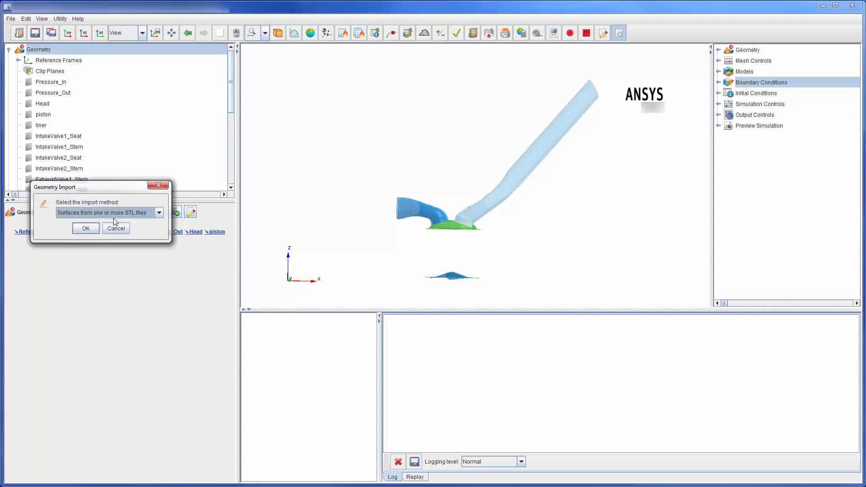
click(159, 213)
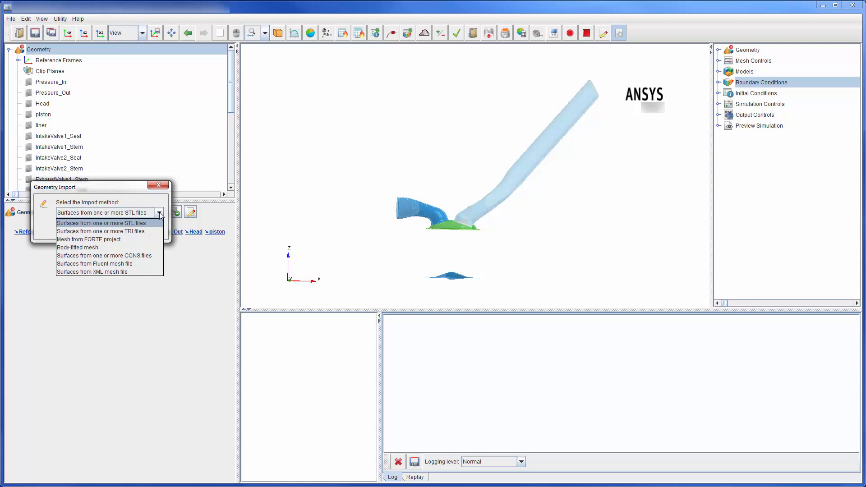
click(101, 222)
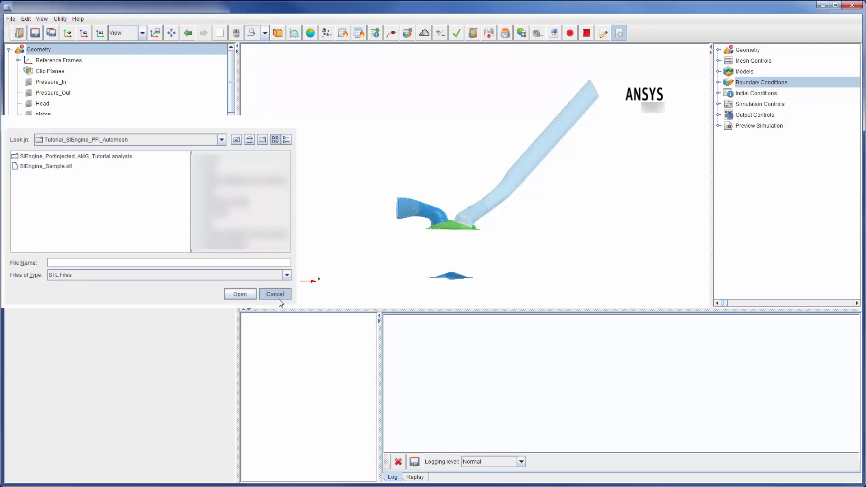
click(275, 293)
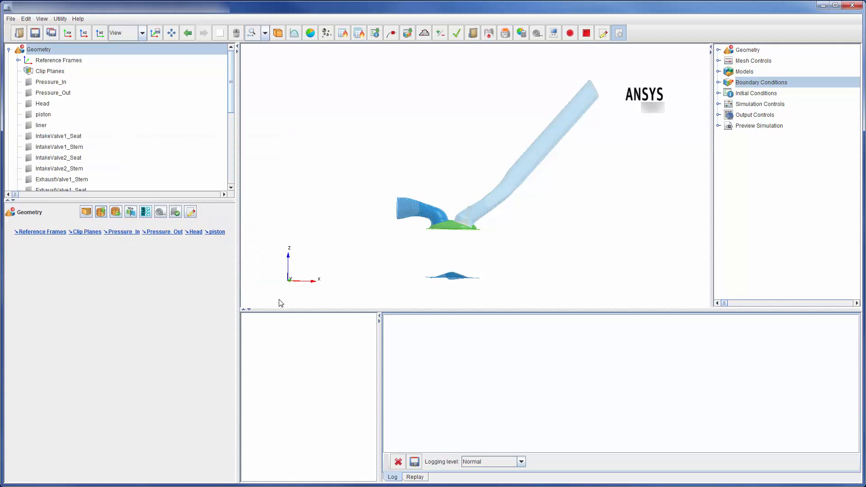
mouse_move(145, 211)
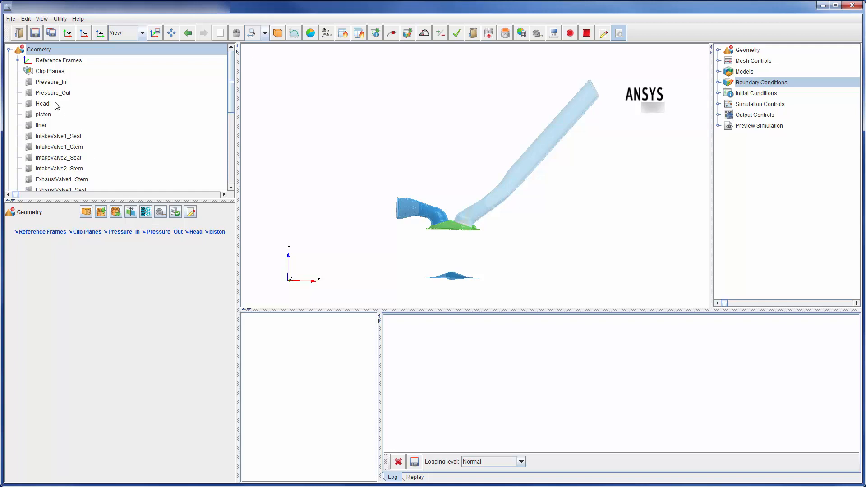
Review the 0.2 cm global mesh size, material point (0,0,1), and refinement regions.
click(9, 49)
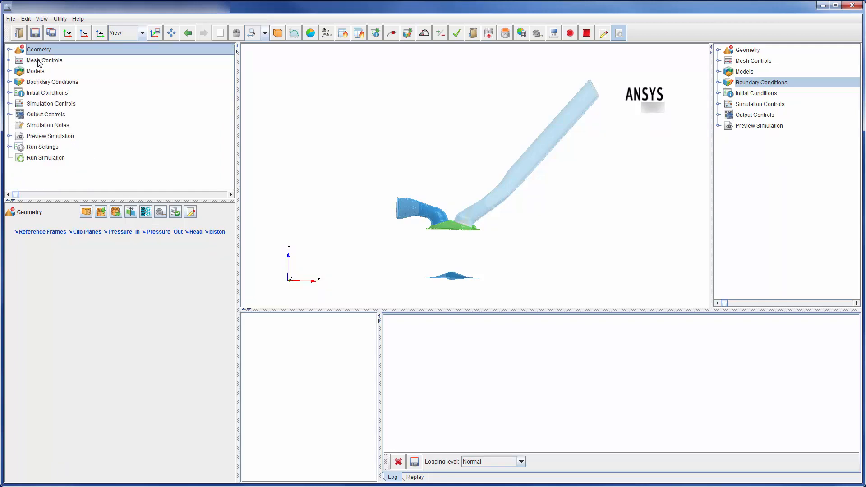
click(10, 61)
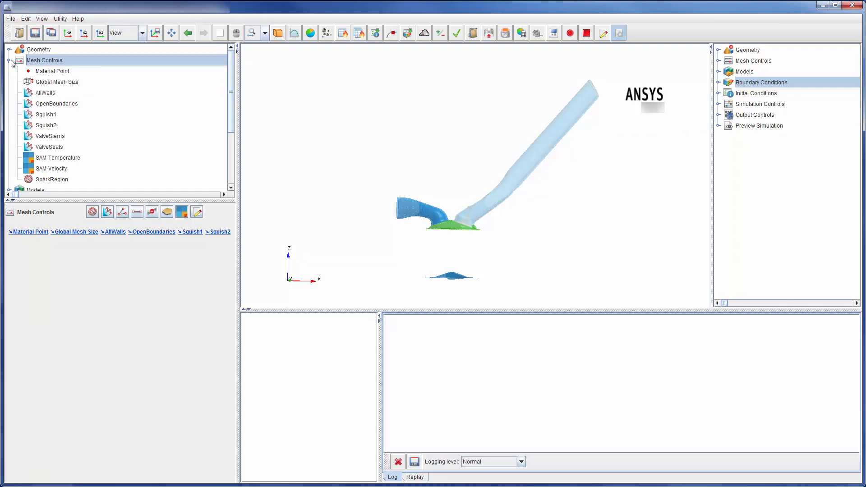
mouse_move(47, 75)
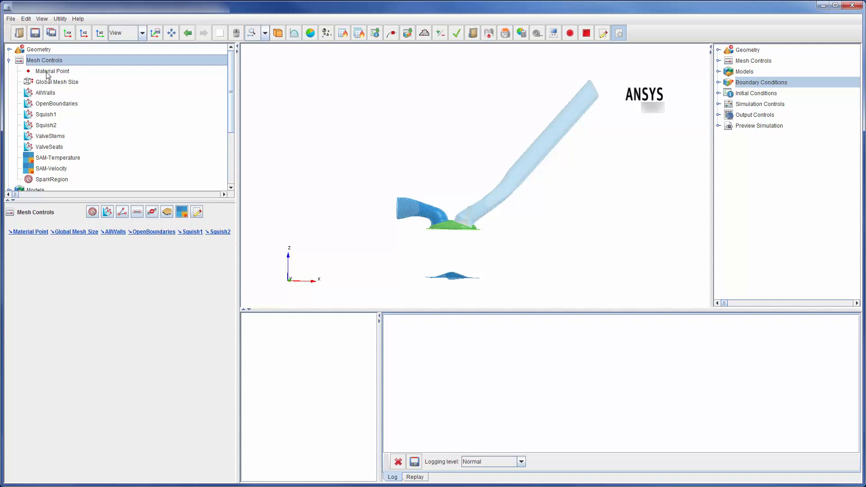
click(58, 82)
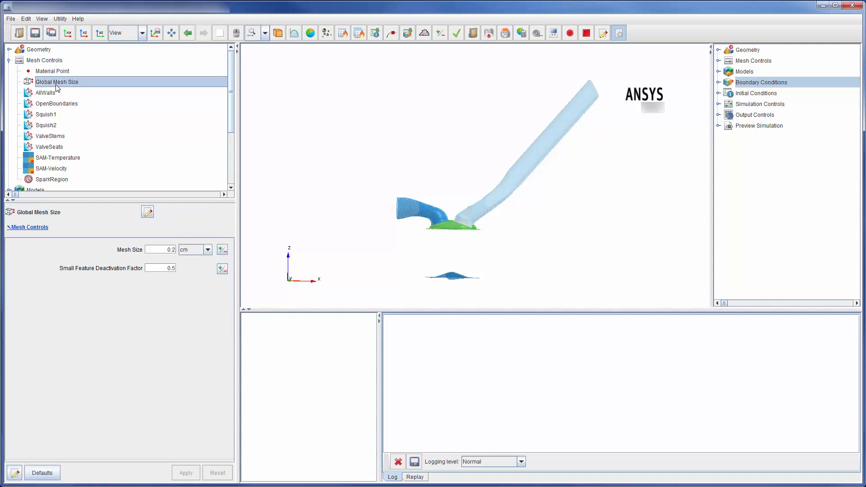
click(51, 71)
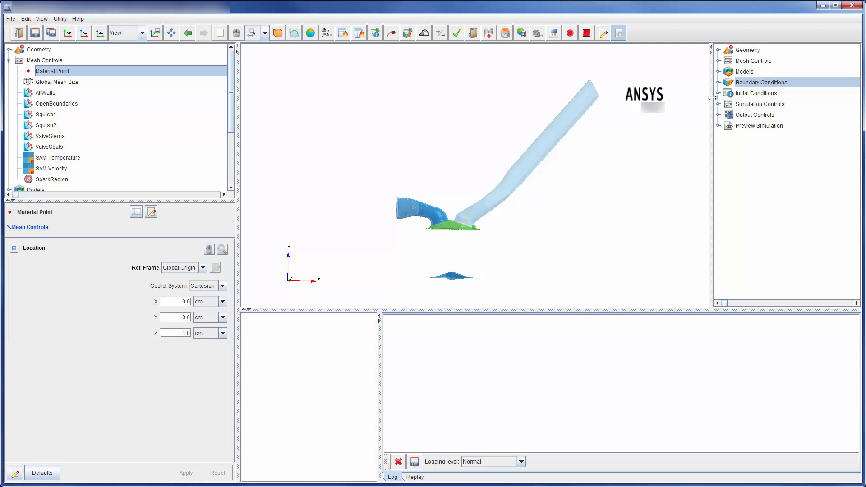
click(720, 61)
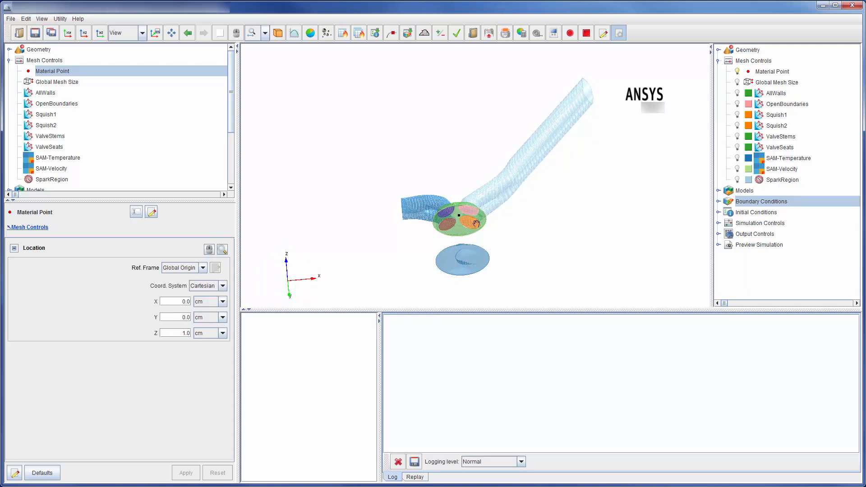
click(719, 61)
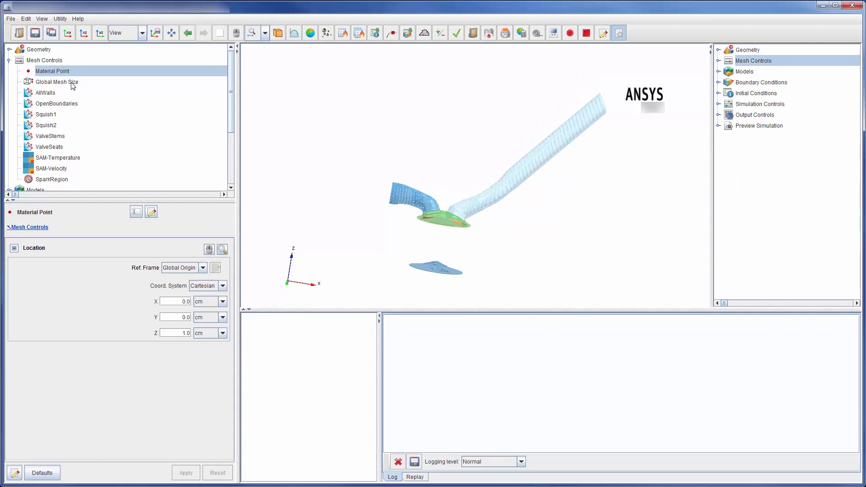
click(56, 81)
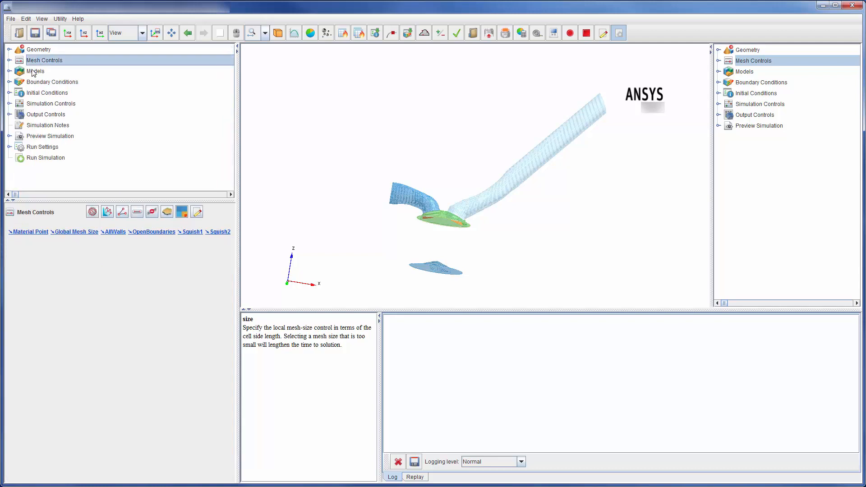
Expand Models and review the Chemistry and Flame Speed Model settings, returning to Chemistry.
click(9, 72)
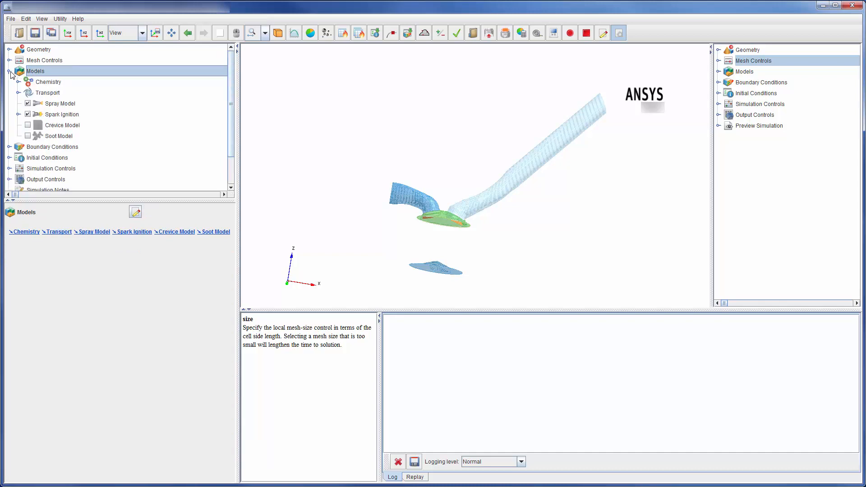
click(49, 82)
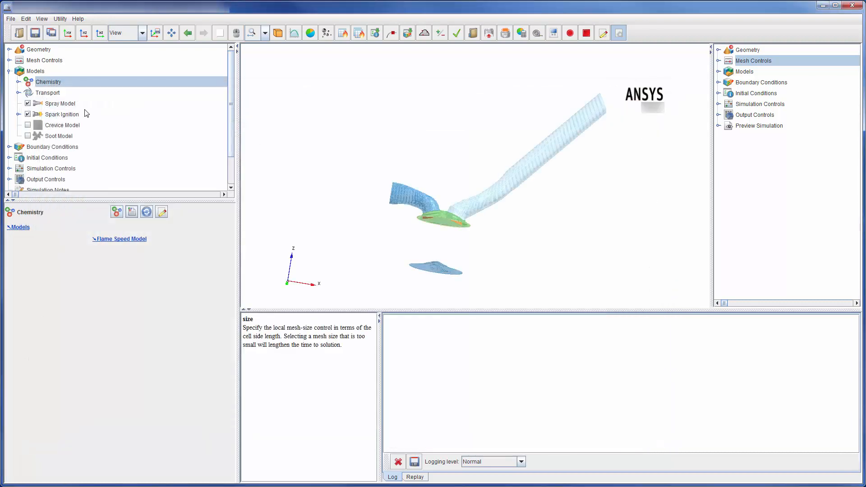
click(119, 239)
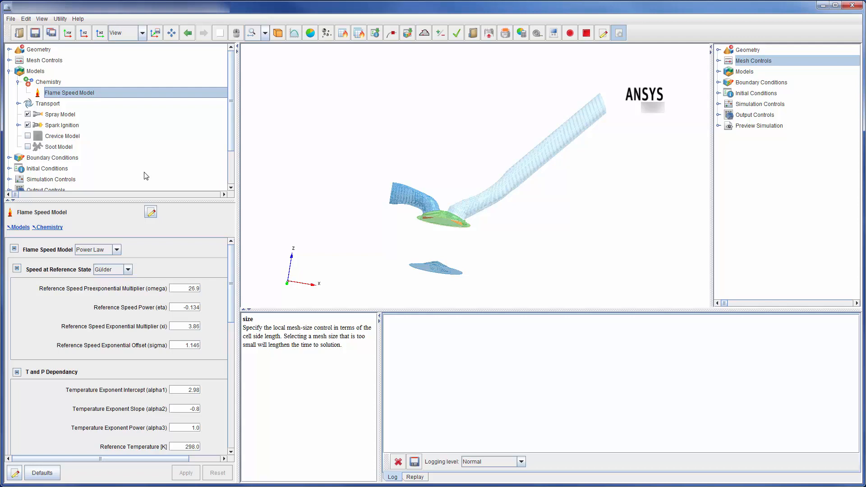
scroll(down, 3)
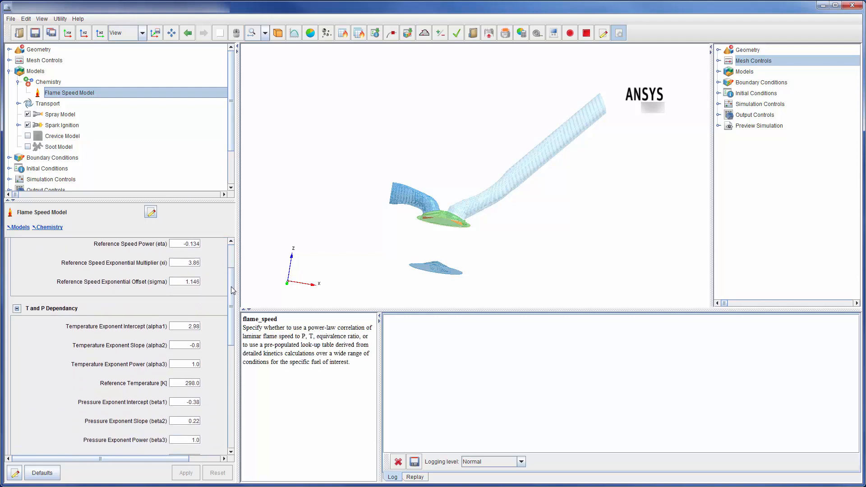
scroll(down, 3)
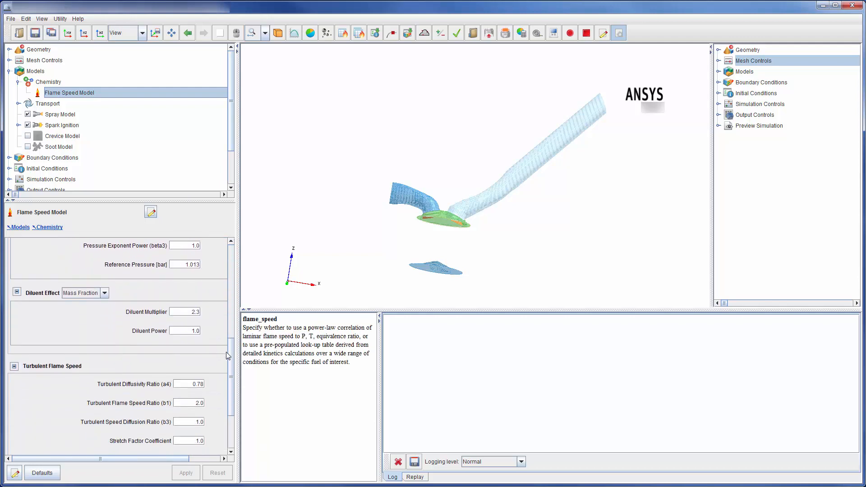
scroll(down, 3)
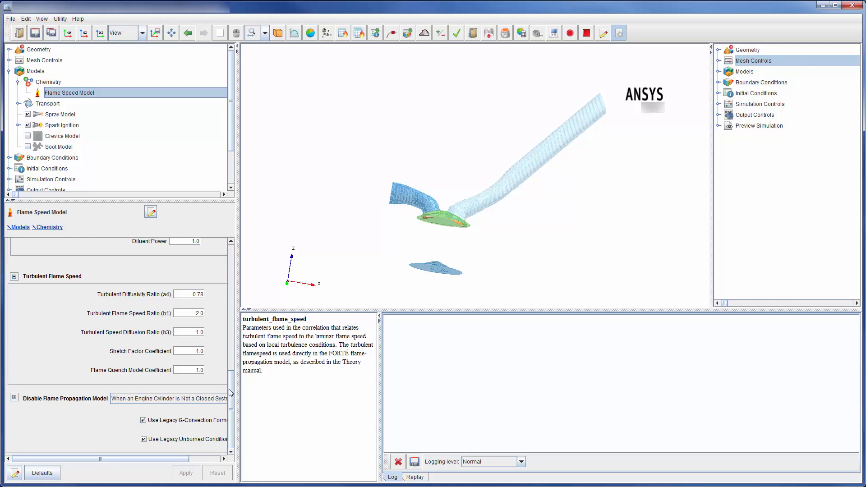
click(48, 82)
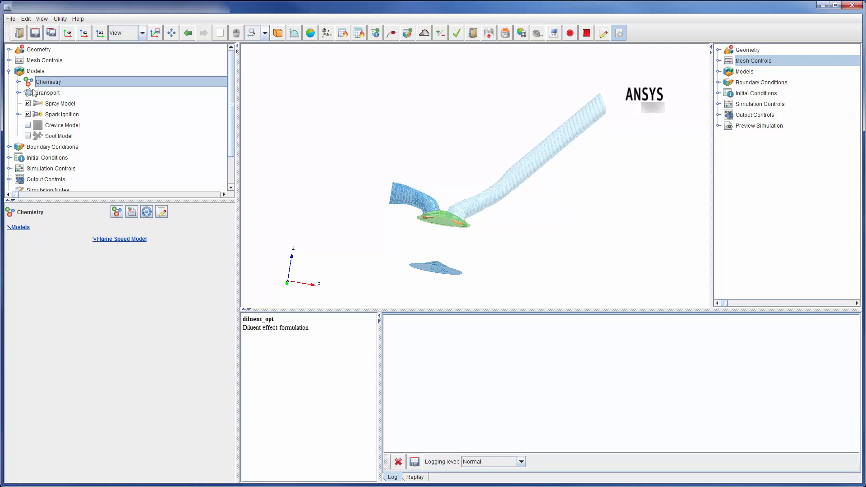
Review the Spray Model, Spark Ignition and Soot Model settings, then fold Models.
click(59, 104)
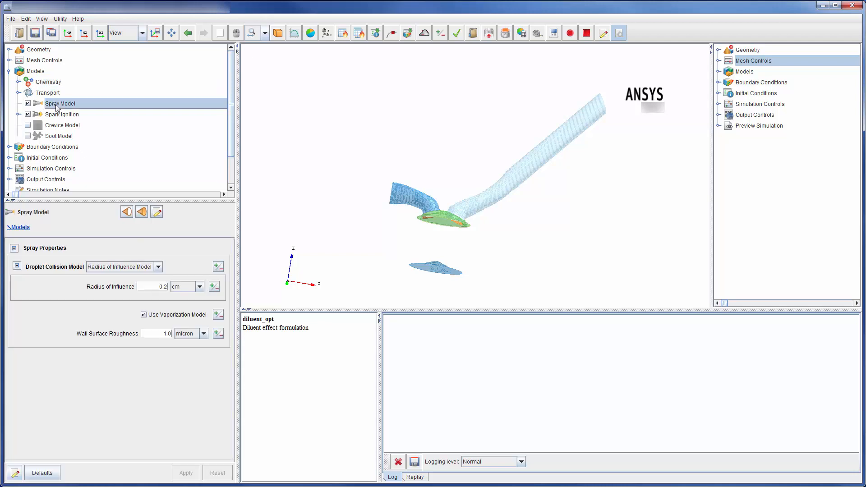
click(62, 115)
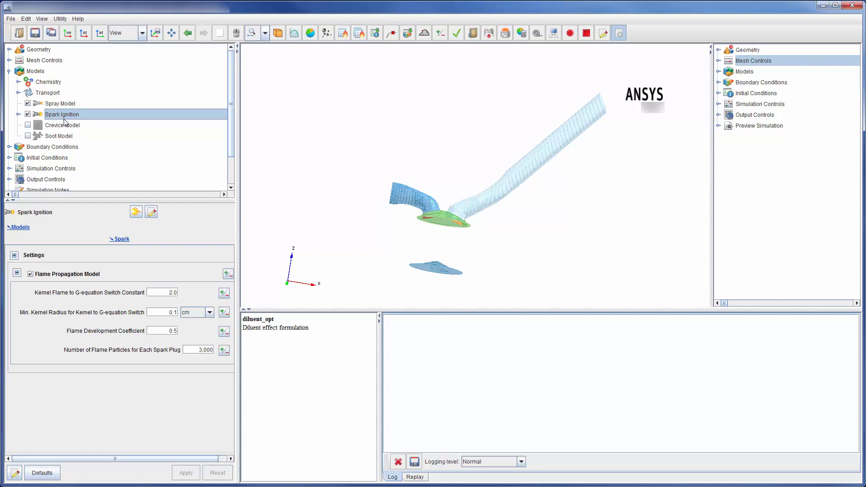
click(59, 135)
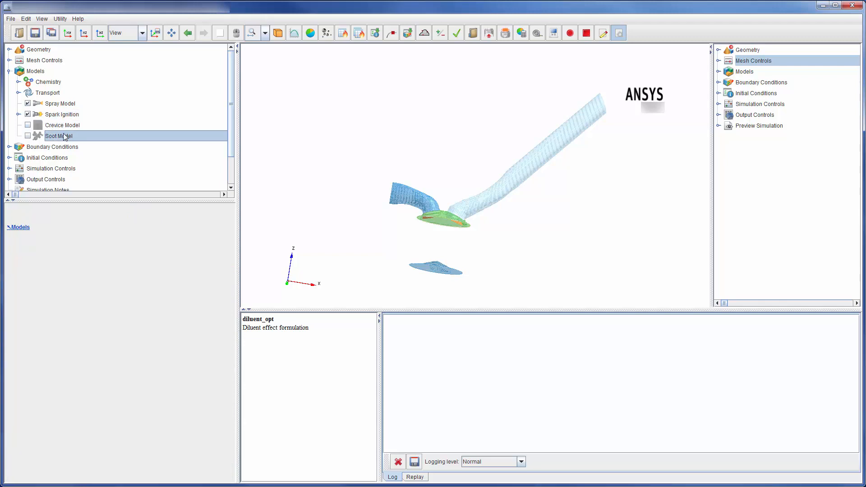
click(9, 71)
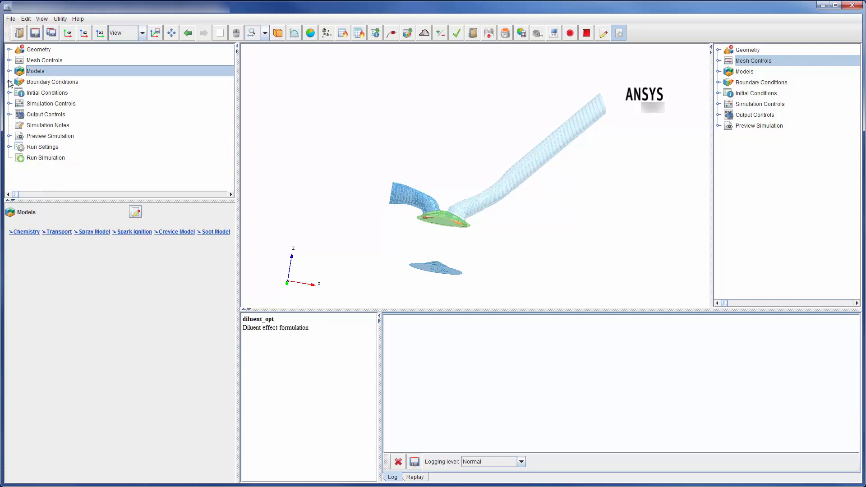
Expand Boundary Conditions and review the Inlet's 0.8 bar pressure and flow specification options.
click(10, 82)
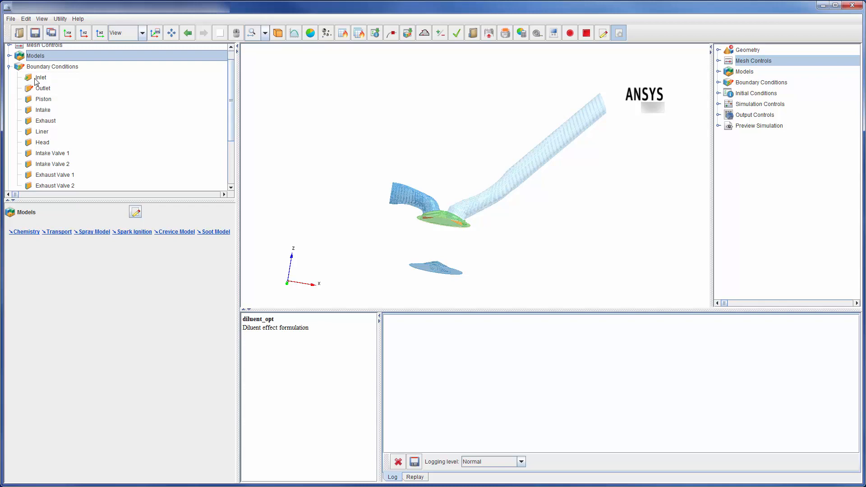
click(42, 77)
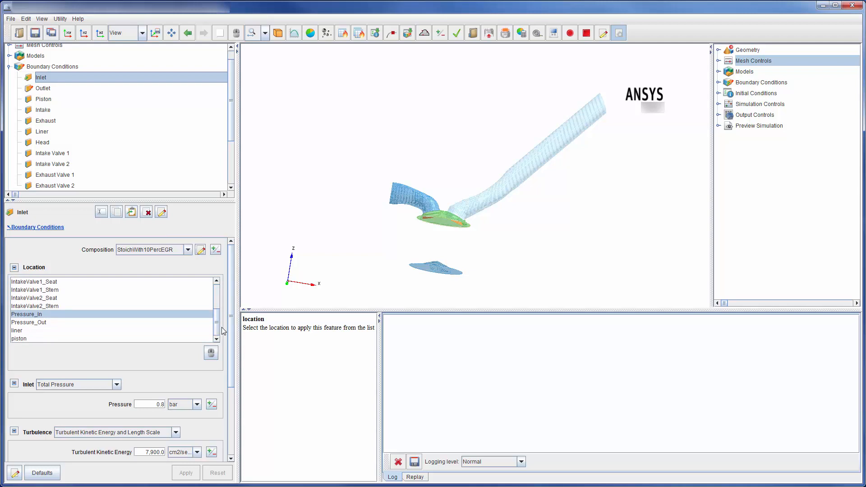
scroll(down, 3)
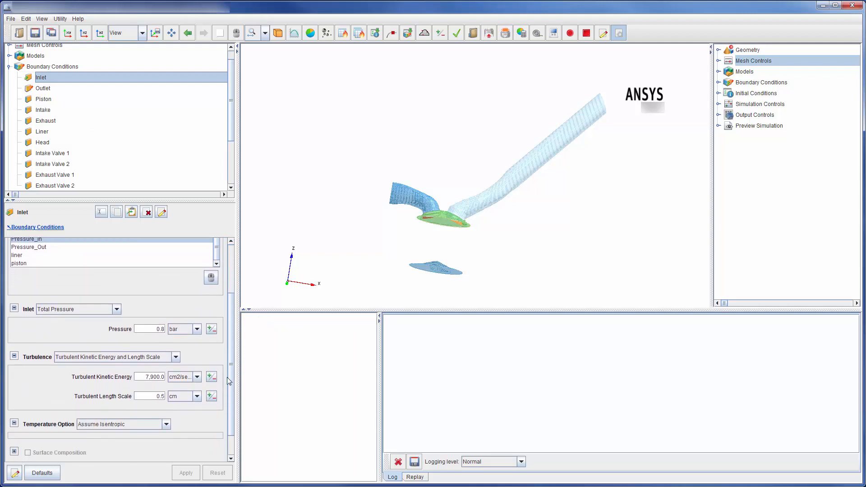
mouse_move(149, 329)
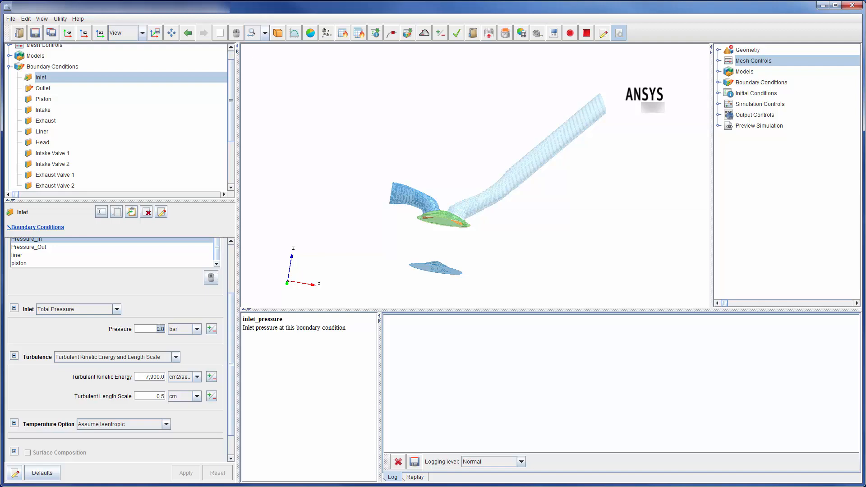
click(116, 308)
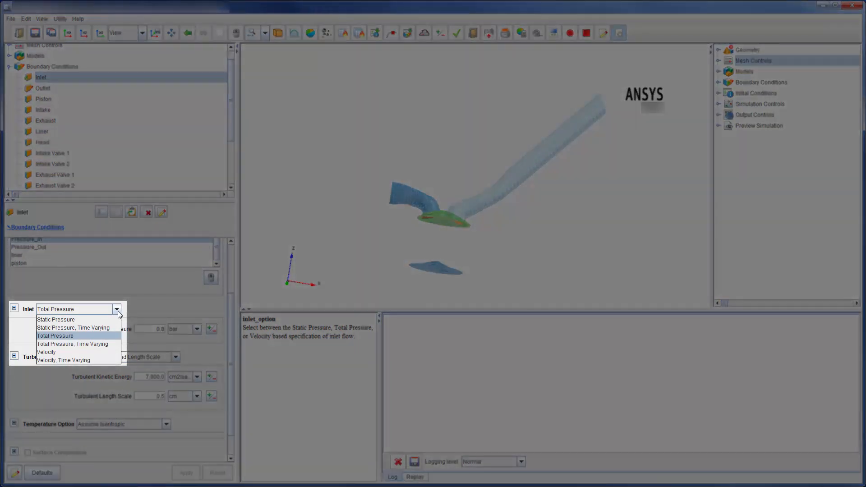
click(54, 335)
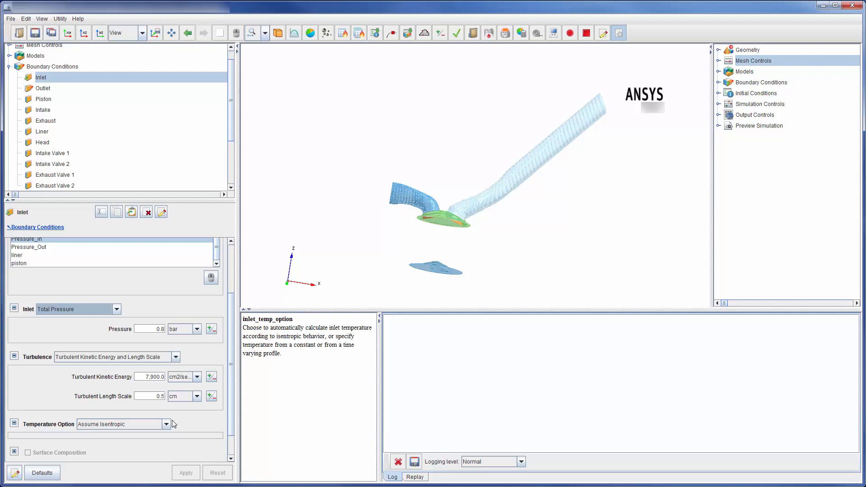
mouse_move(155, 313)
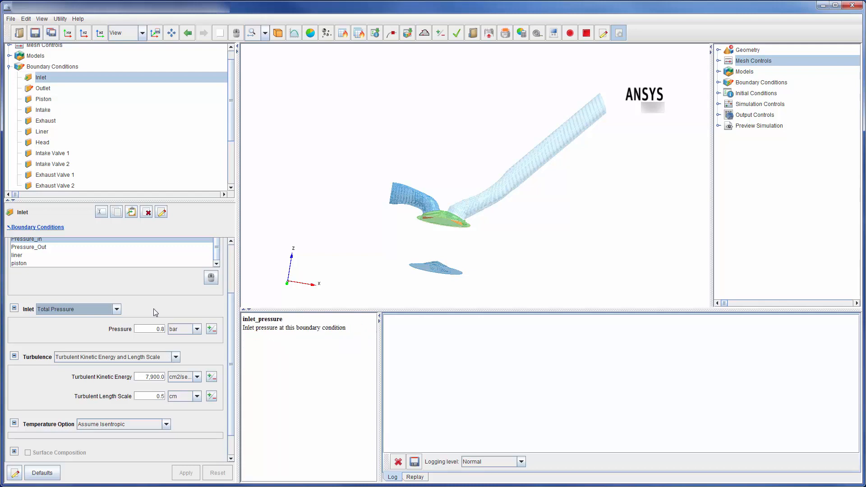
Review the Piston's slider-crank wall motion types, then show Intake Valve 1 settings.
click(44, 99)
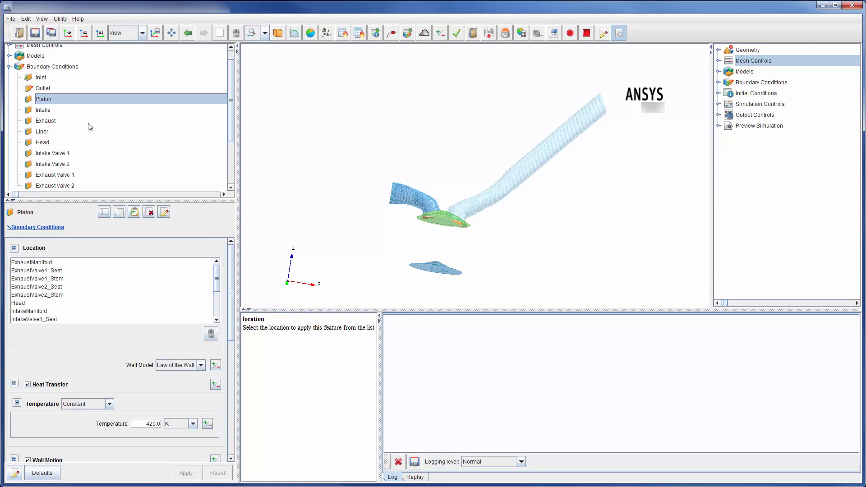
scroll(down, 3)
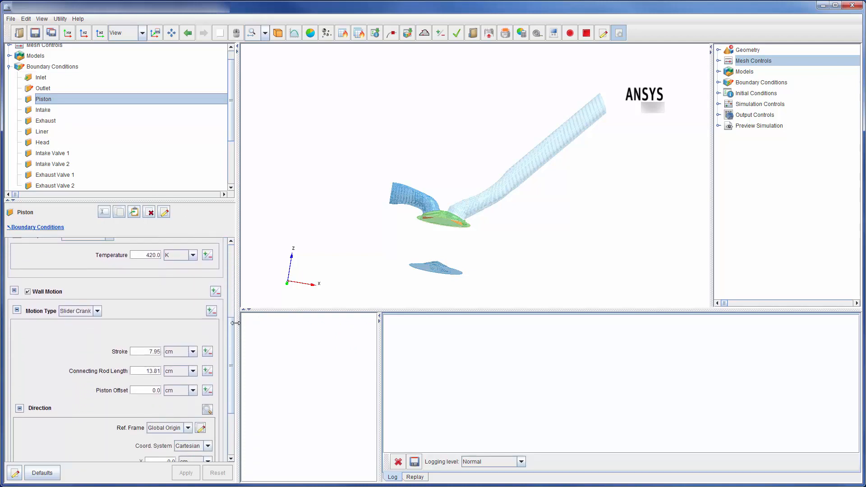
mouse_move(44, 292)
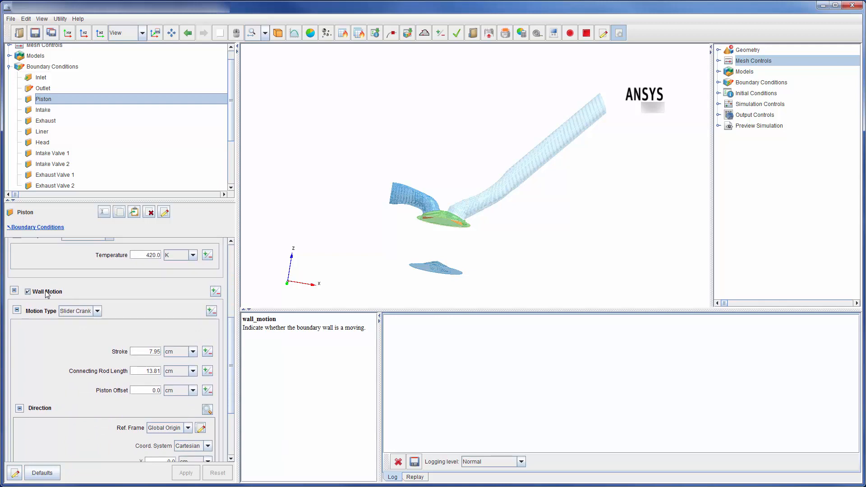
click(98, 310)
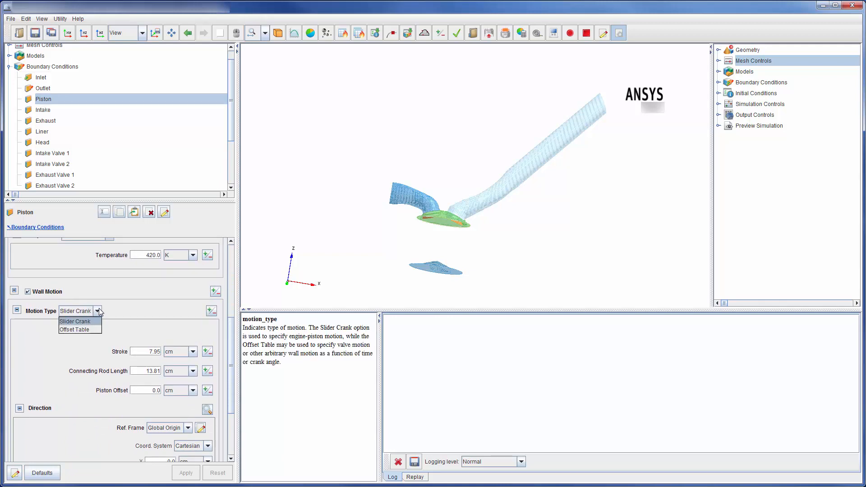
click(74, 322)
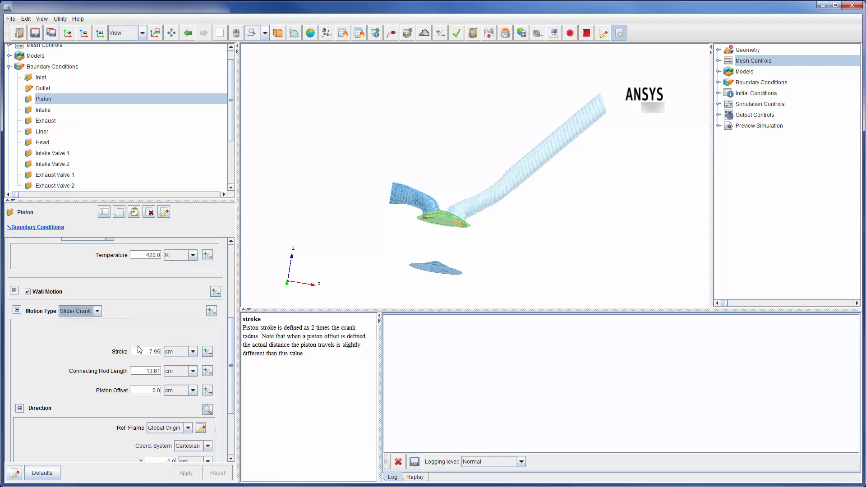
mouse_move(139, 371)
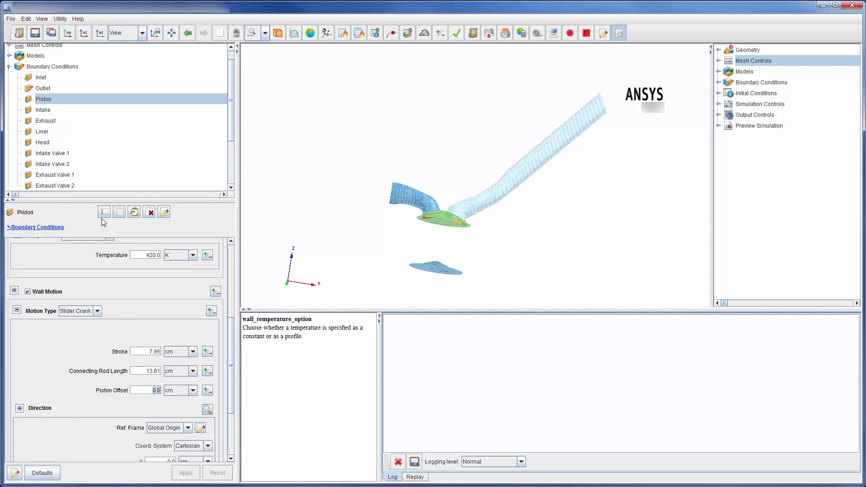
click(52, 153)
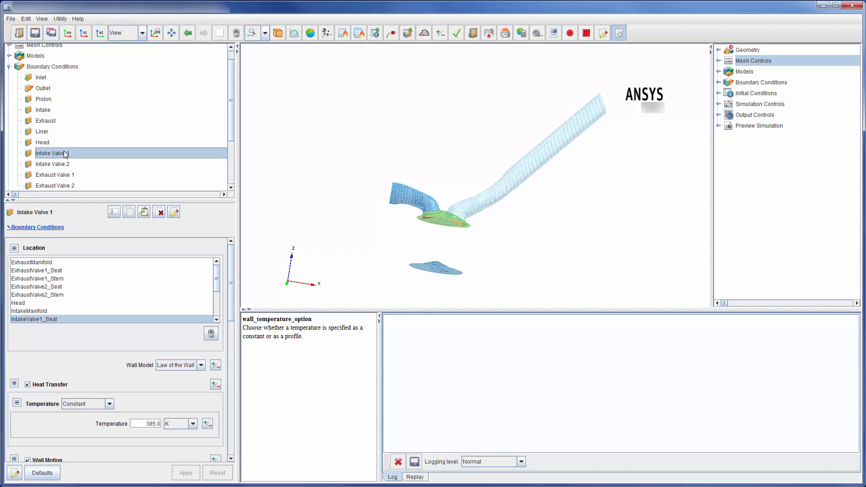
mouse_move(232, 269)
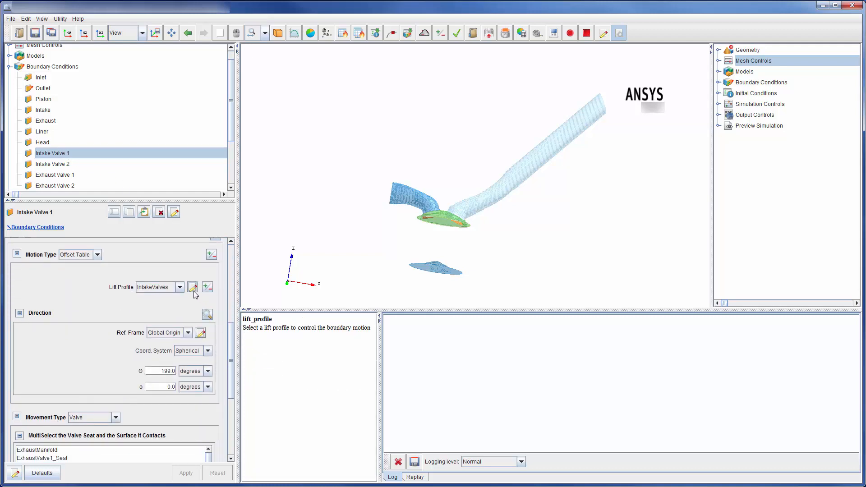
View the IntakeValves lift profile peaking near 460 degrees, close it, and fold Boundary Conditions.
click(193, 287)
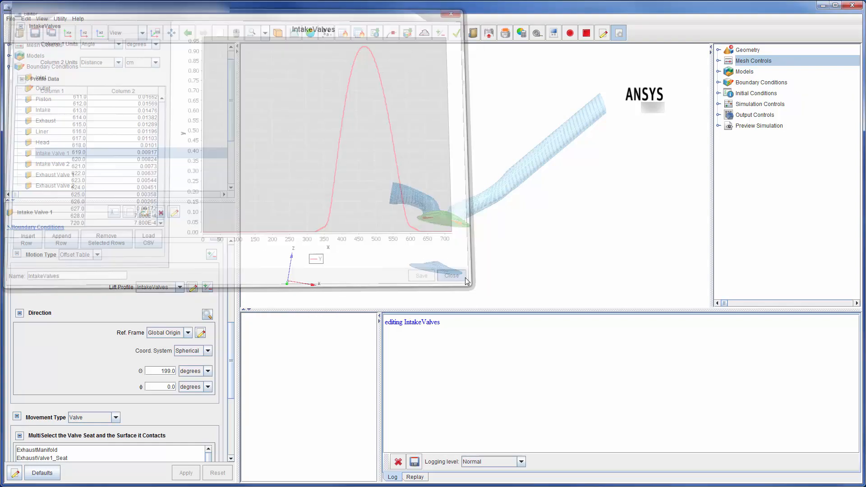
click(451, 275)
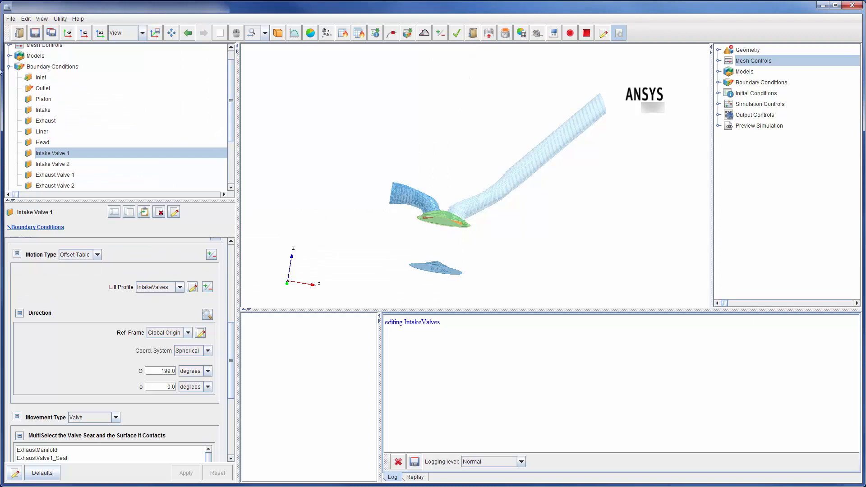
click(52, 82)
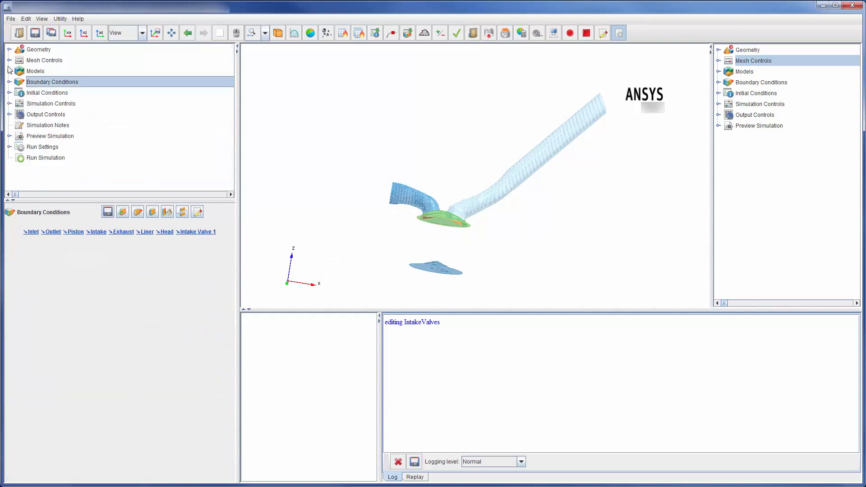
click(47, 92)
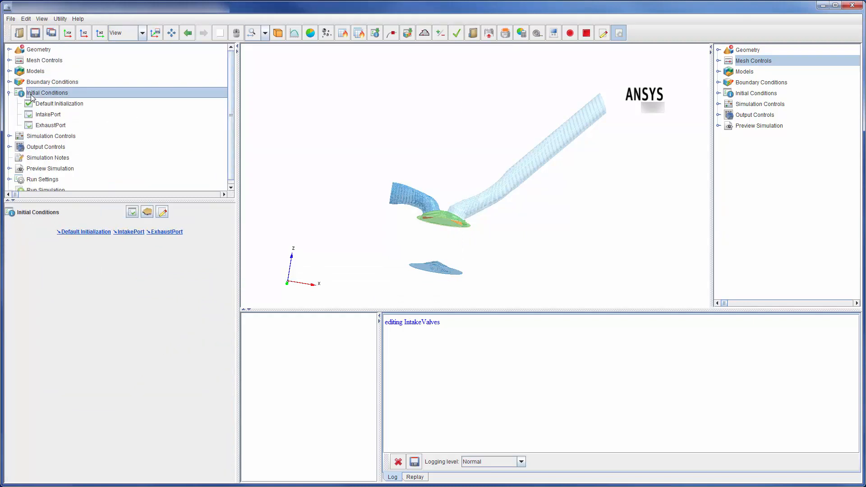
Review initial conditions: default 1000 K, IntakePort 300 K, ExhaustPort 650 K, then fold them.
click(59, 103)
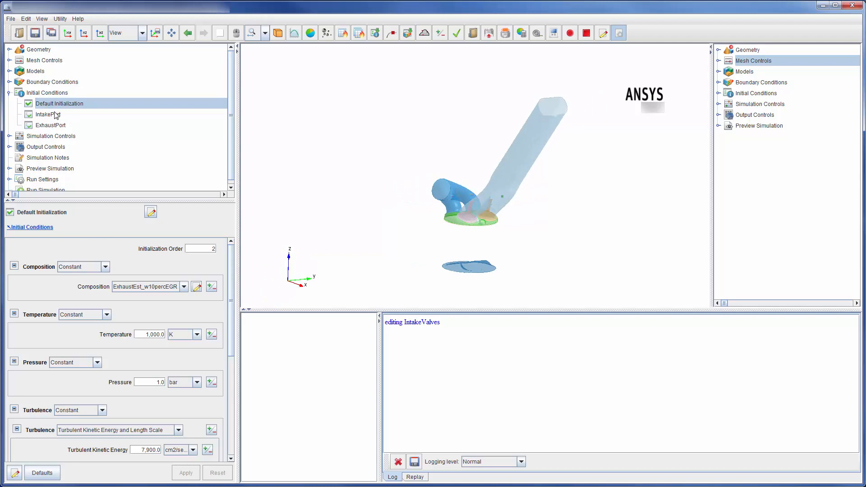
click(48, 114)
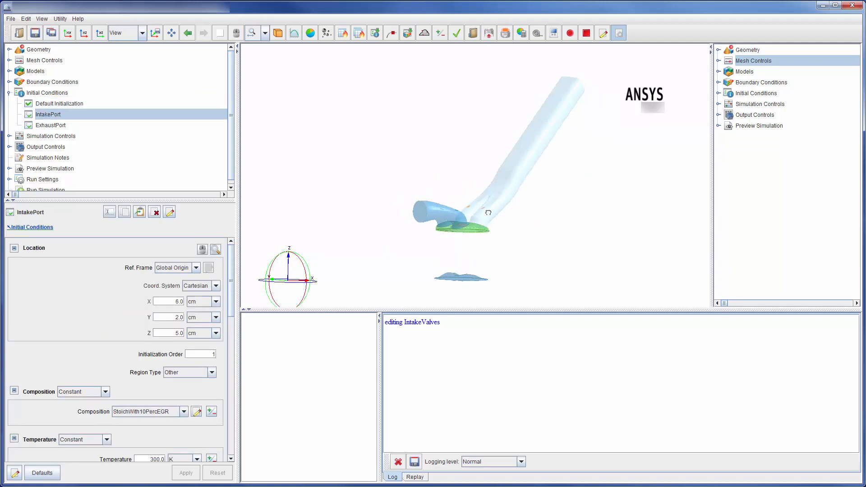
click(50, 125)
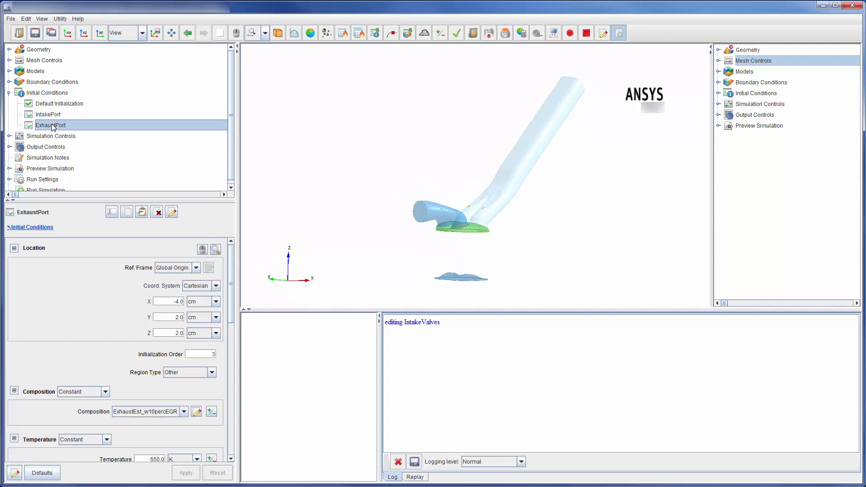
click(59, 103)
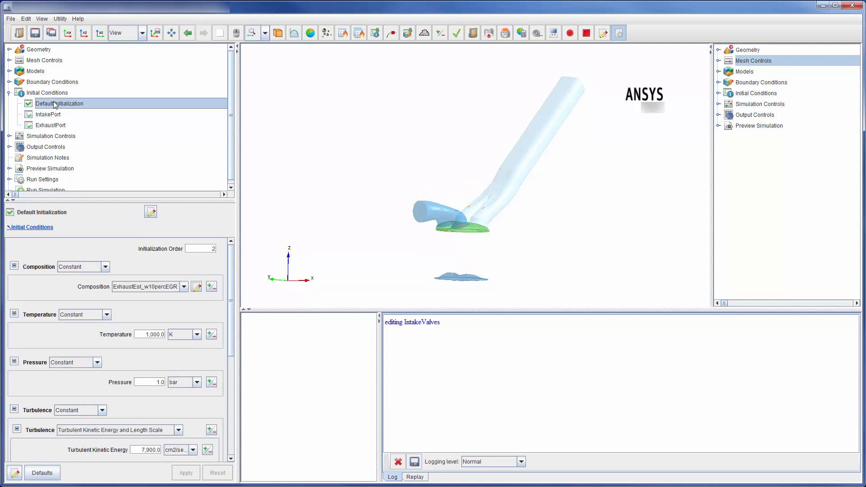
click(47, 92)
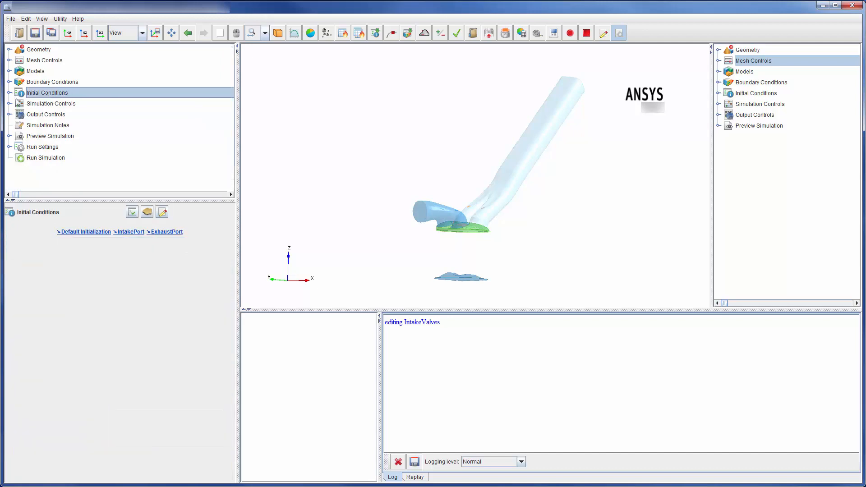
Review Simulation Controls (340–900 degrees, 1,500 rpm, 4-stroke) and the chemistry solver settings.
click(50, 103)
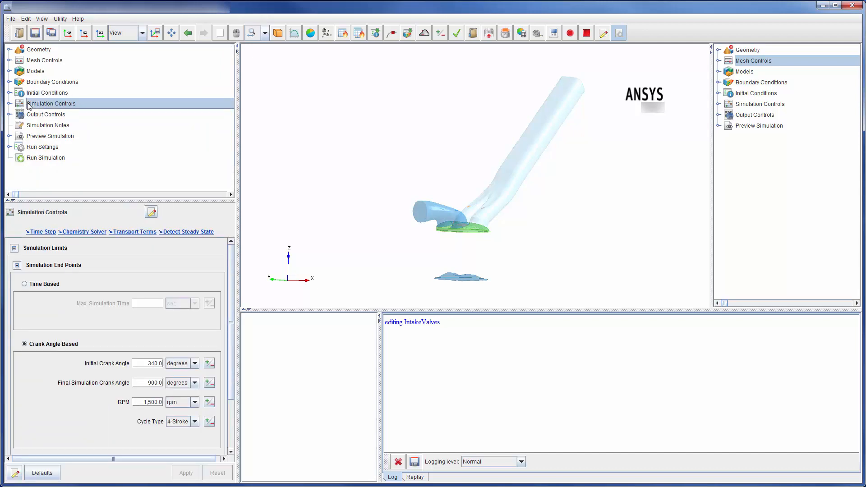
mouse_move(108, 337)
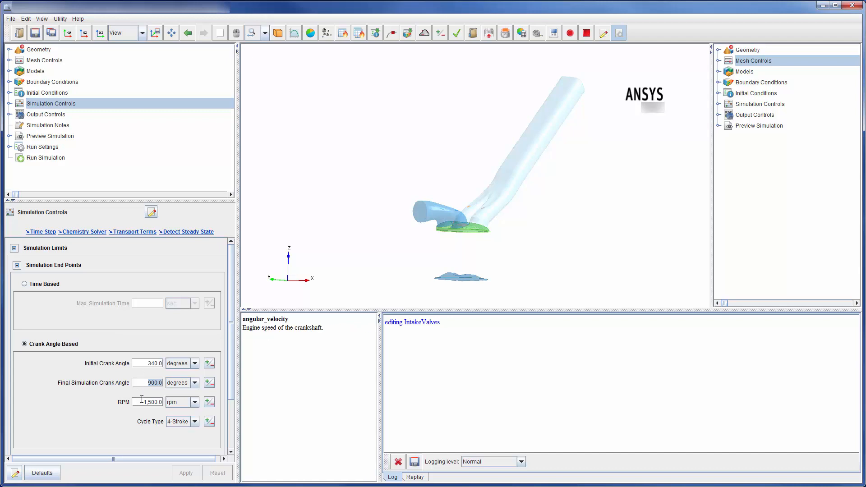
click(194, 421)
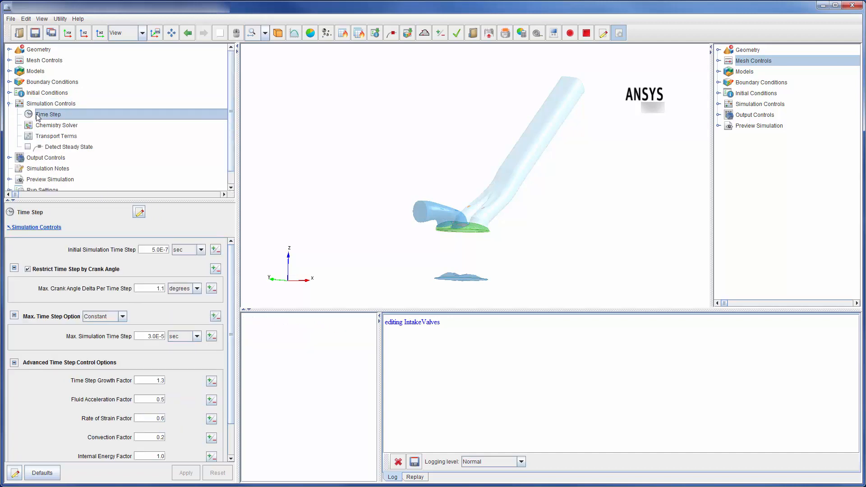
mouse_move(140, 268)
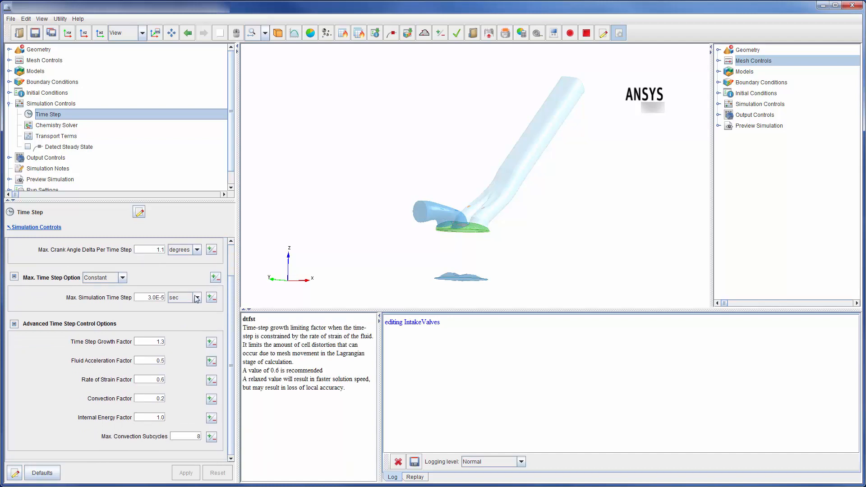
click(56, 125)
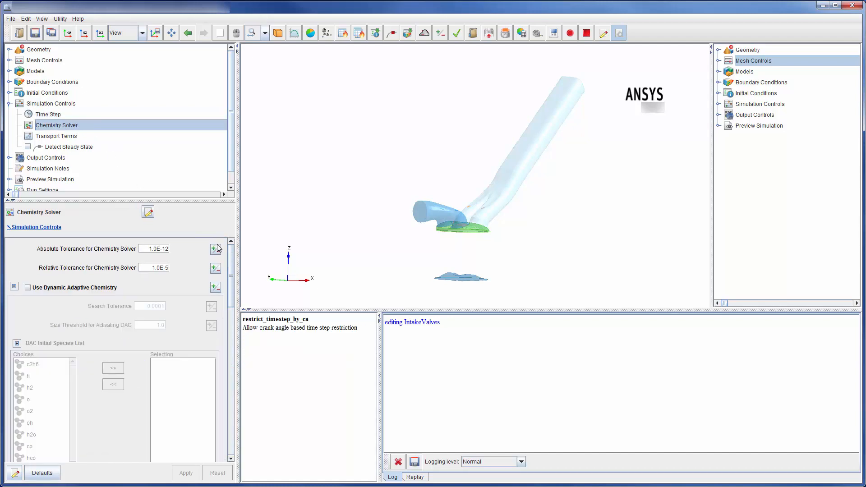
scroll(down, 3)
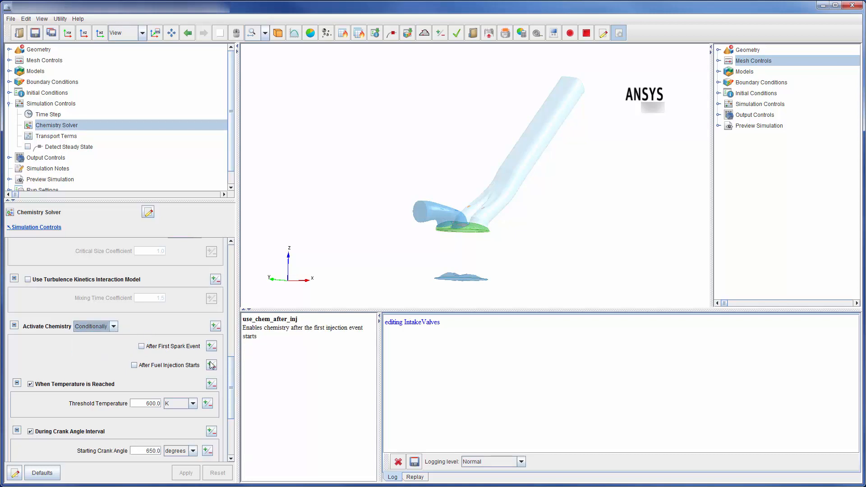
scroll(down, 3)
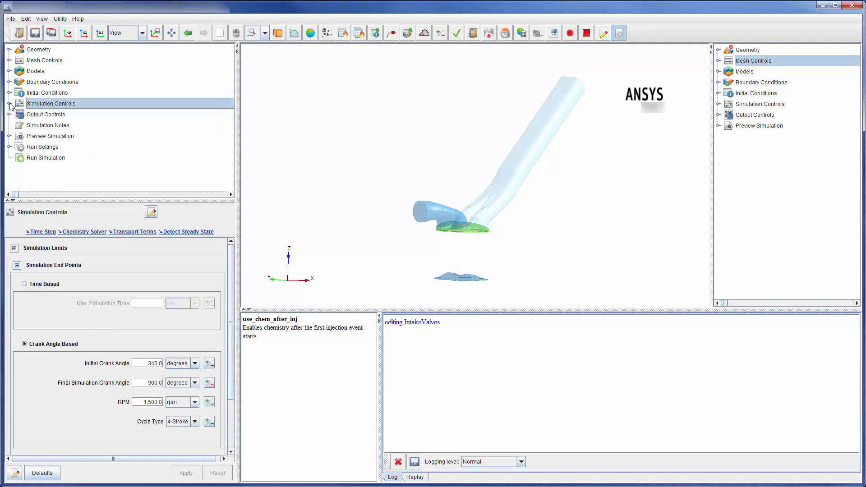
mouse_move(9, 120)
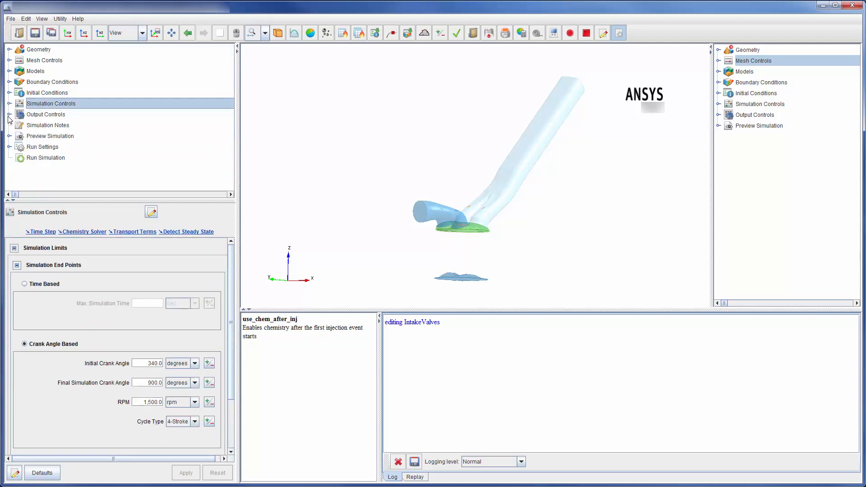
Review Spatially Resolved and Spatially Averaged and Spray output every 1.0 degree, then fold Output Controls.
click(47, 114)
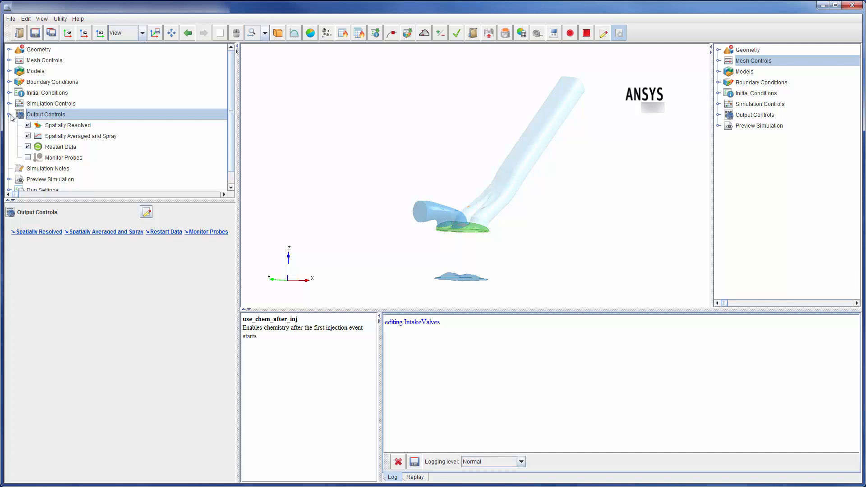
click(68, 125)
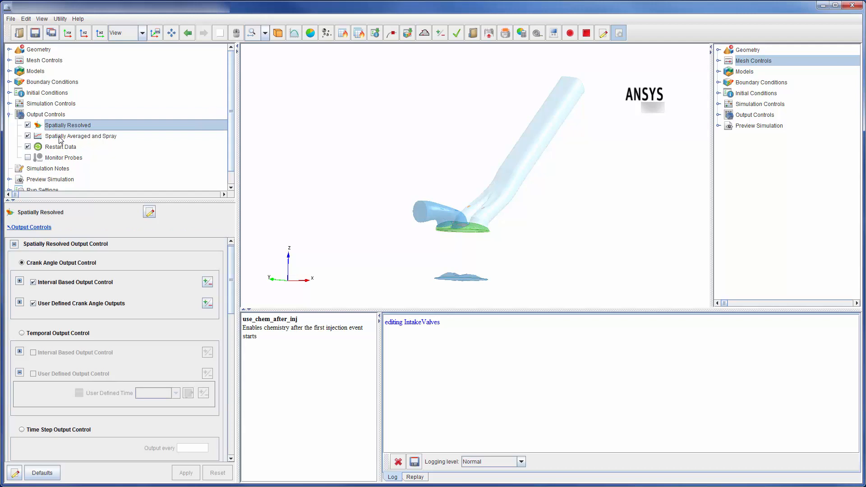
click(80, 136)
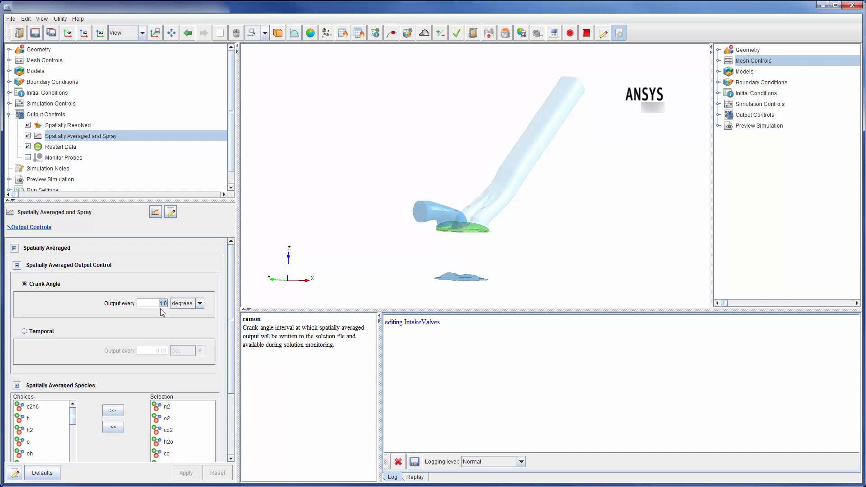
scroll(down, 3)
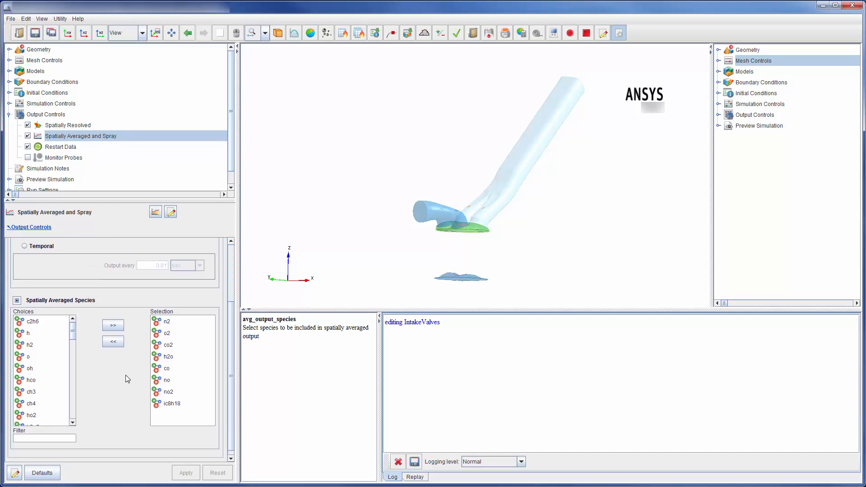
mouse_move(116, 381)
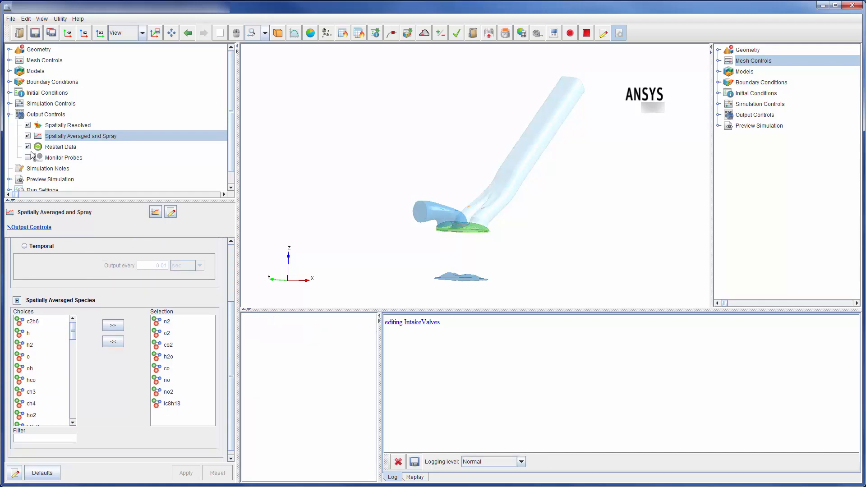
click(46, 114)
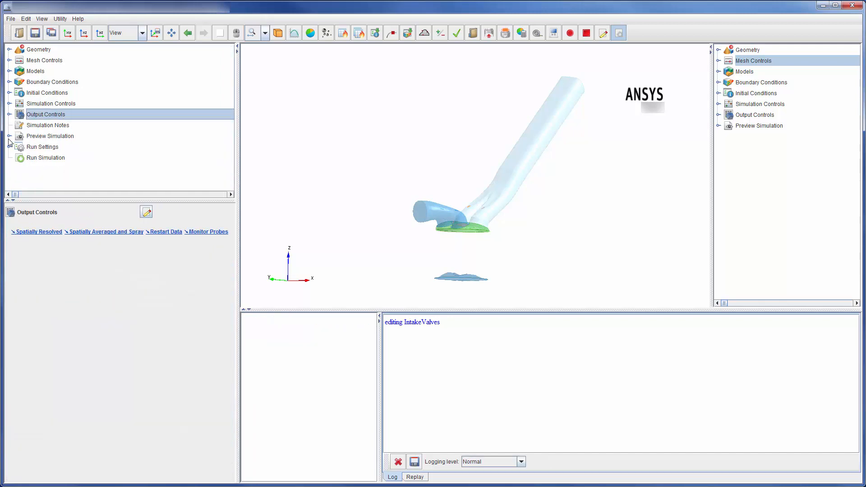
Expand Preview Simulation and show the Mesh Generation previews for EVO, IVO and FTDC.
click(10, 136)
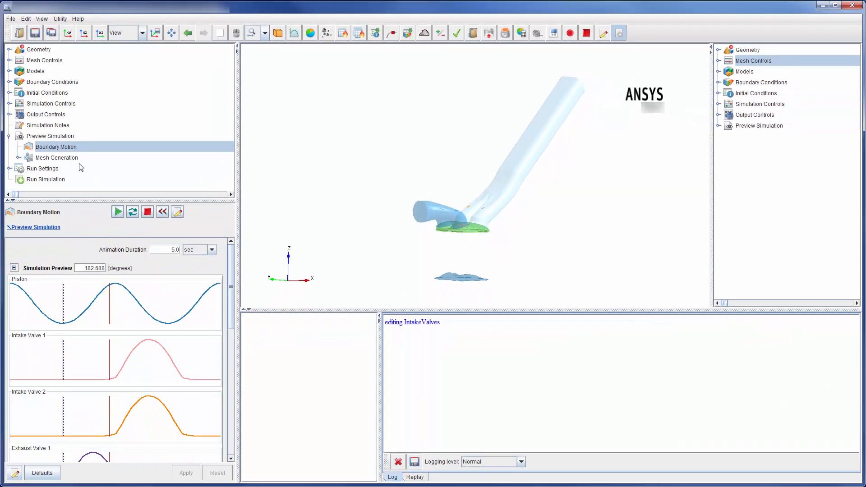
click(56, 157)
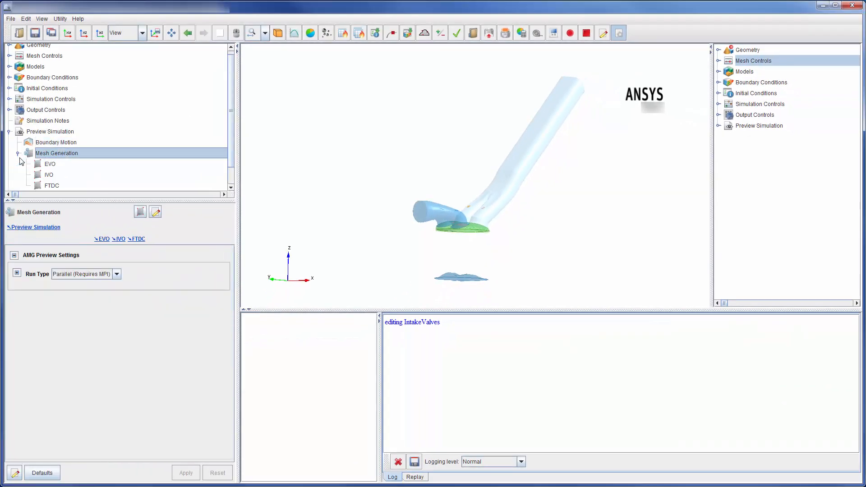
Generate the EVO preview mesh at 192 degrees crank angle, then collapse Preview Simulation.
click(49, 163)
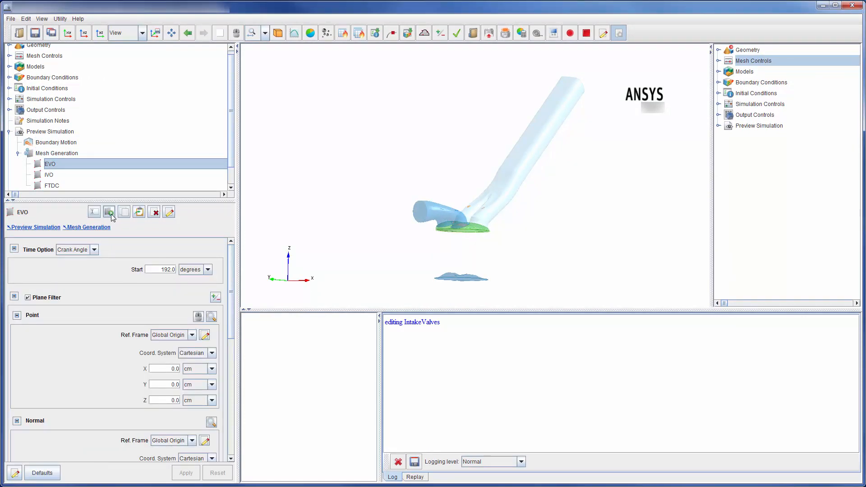
mouse_move(108, 213)
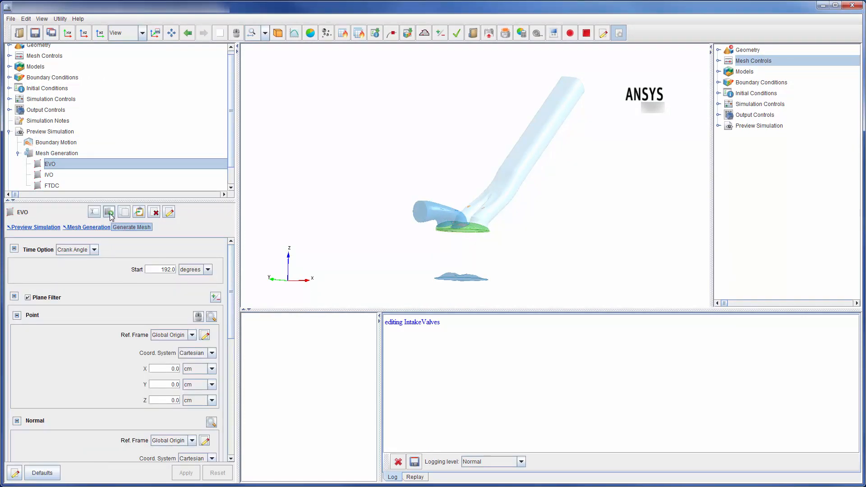
click(718, 125)
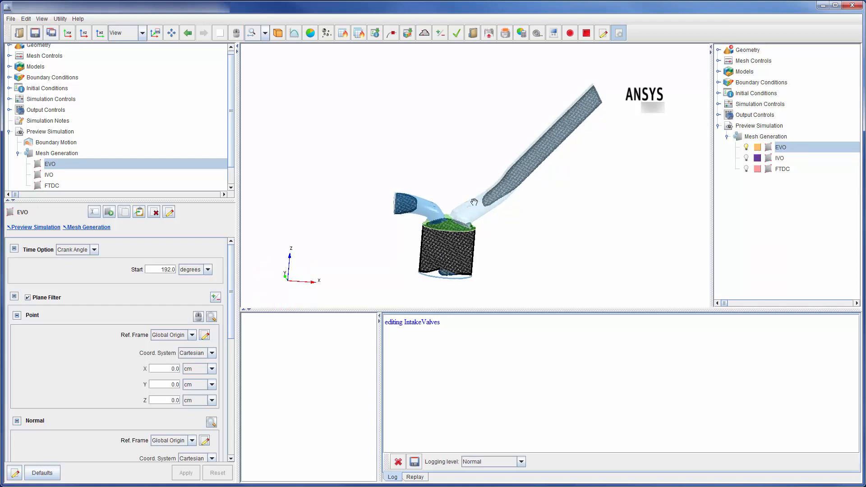
click(50, 135)
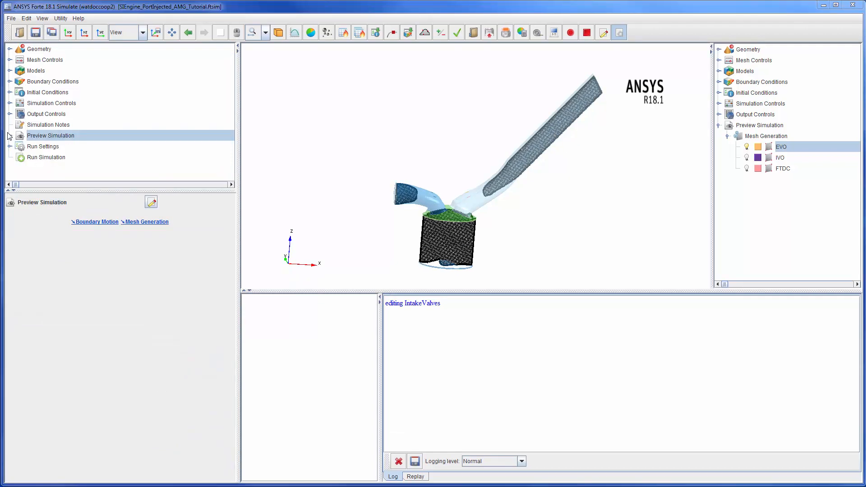
Review the Nominal parallel run's batch-script, restart and auto-resize options, status Ready.
click(46, 157)
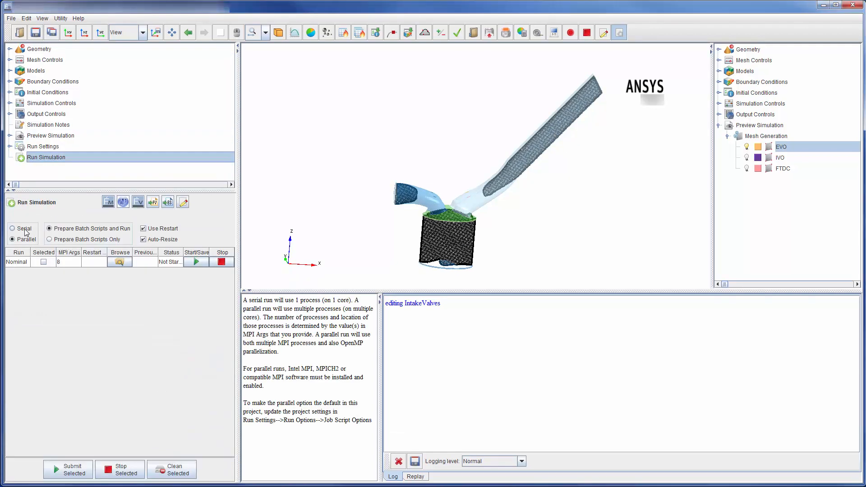
click(68, 261)
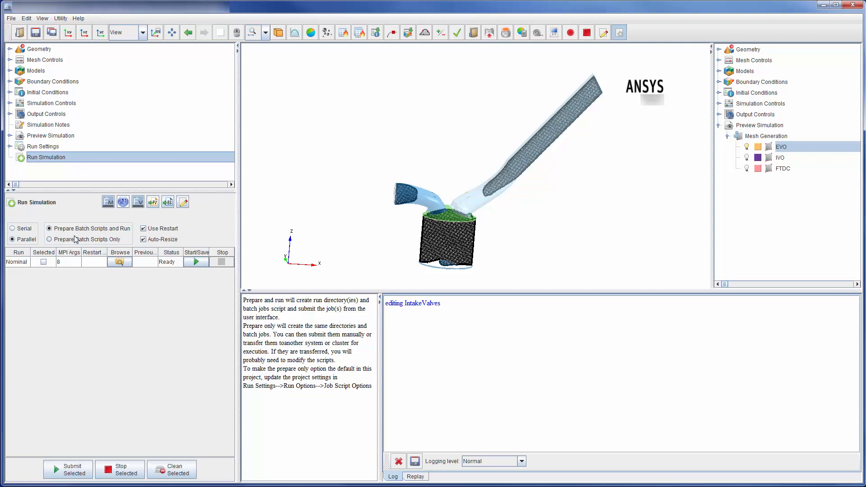
mouse_move(160, 228)
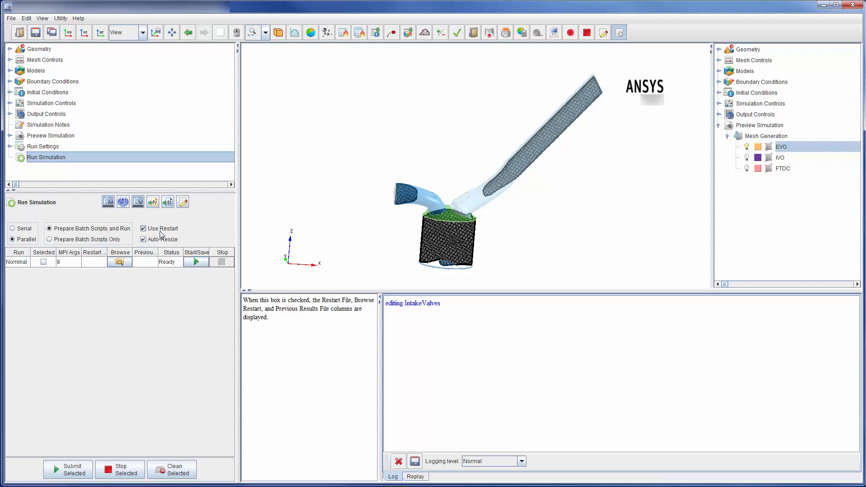
mouse_move(96, 303)
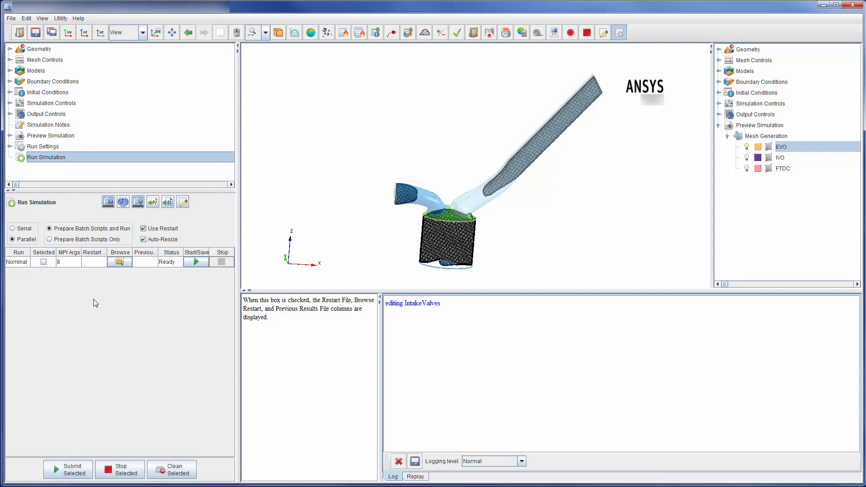